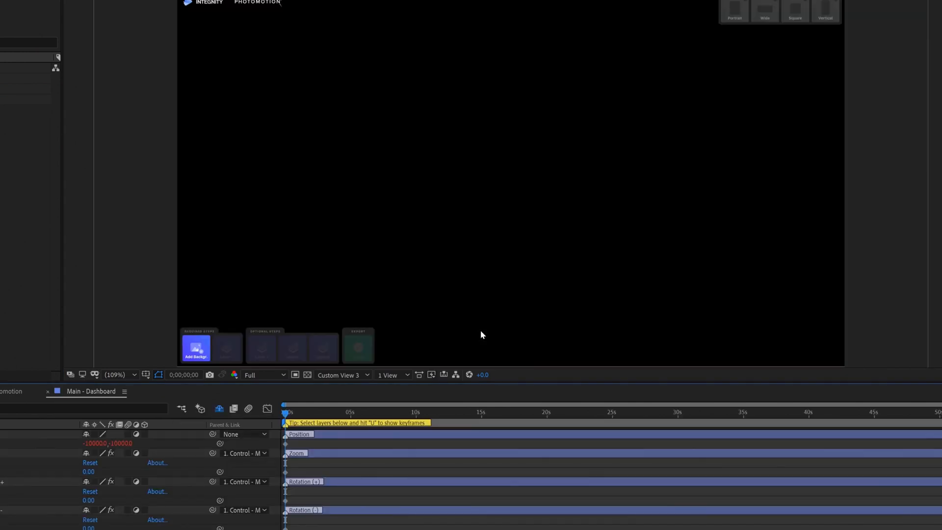
mouse_move(196, 358)
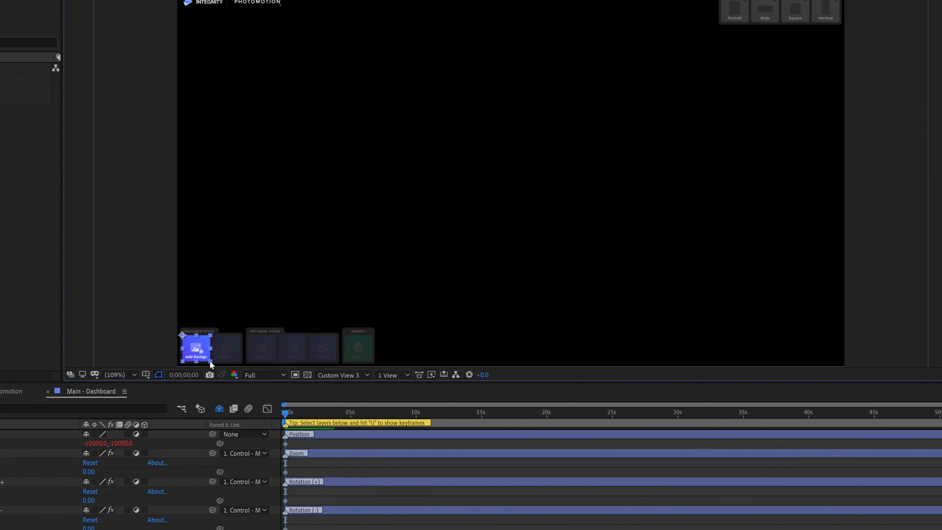
Enter the Add Background - Import composition from the Photomotion Main Dashboard.
click(196, 348)
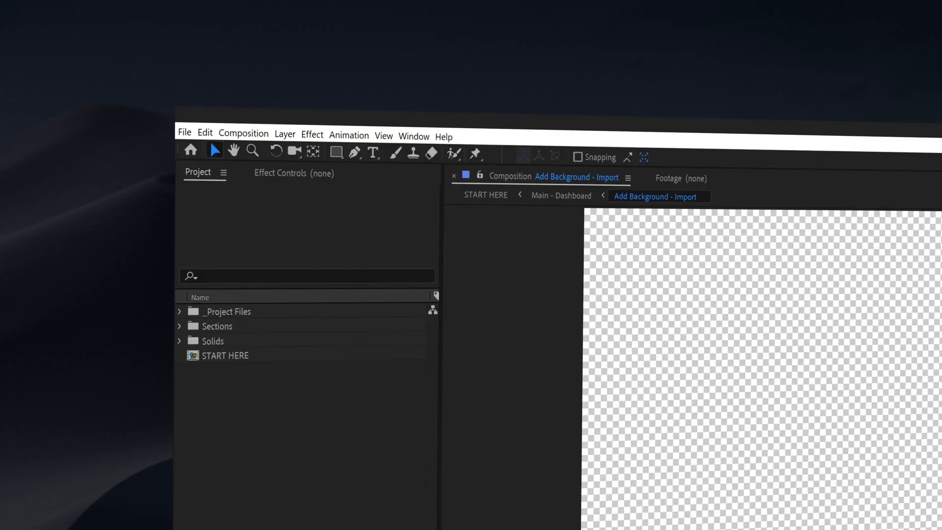
Import the Instagram Stories Pineapple JPG into the comp and parent it to Parent BG.
click(184, 132)
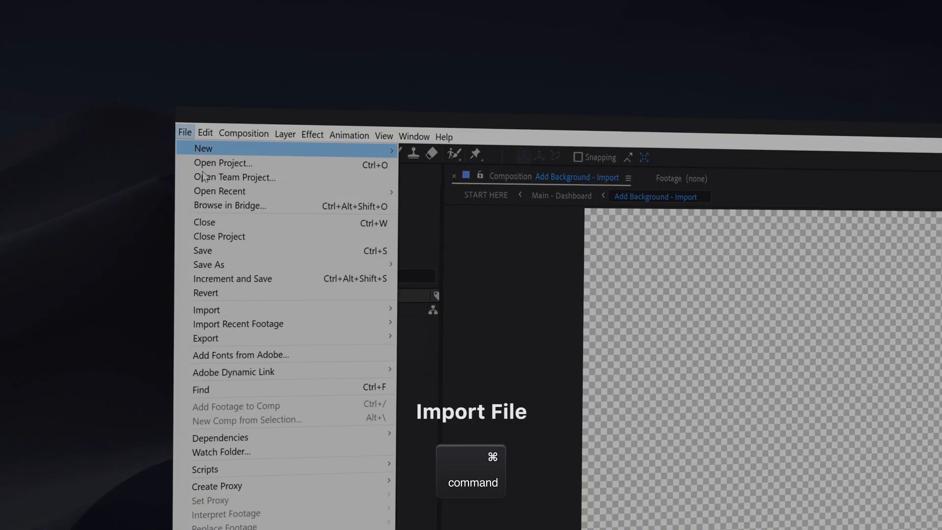
click(206, 309)
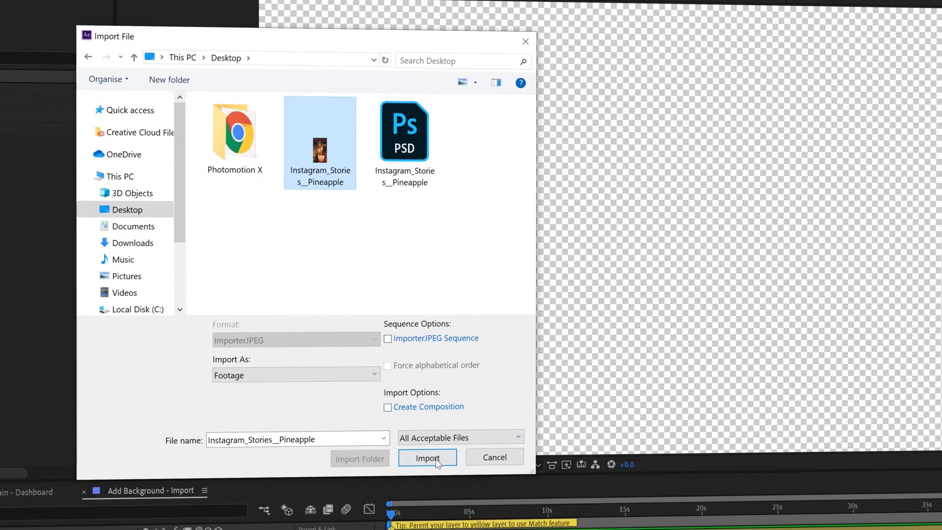
click(426, 457)
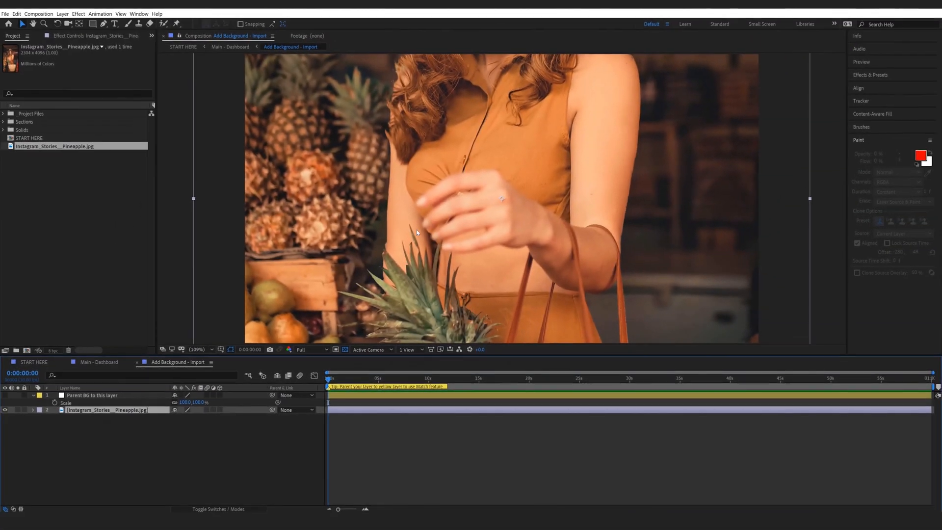
click(198, 349)
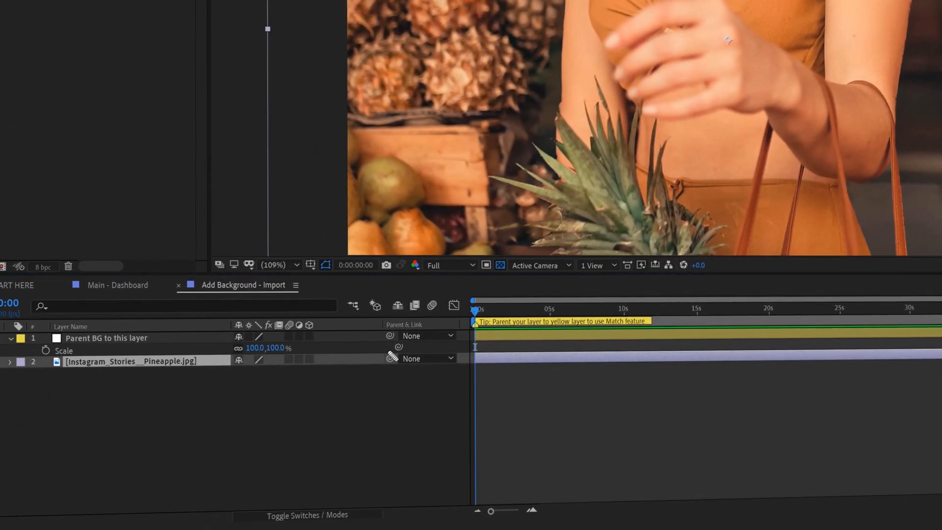
mouse_move(391, 362)
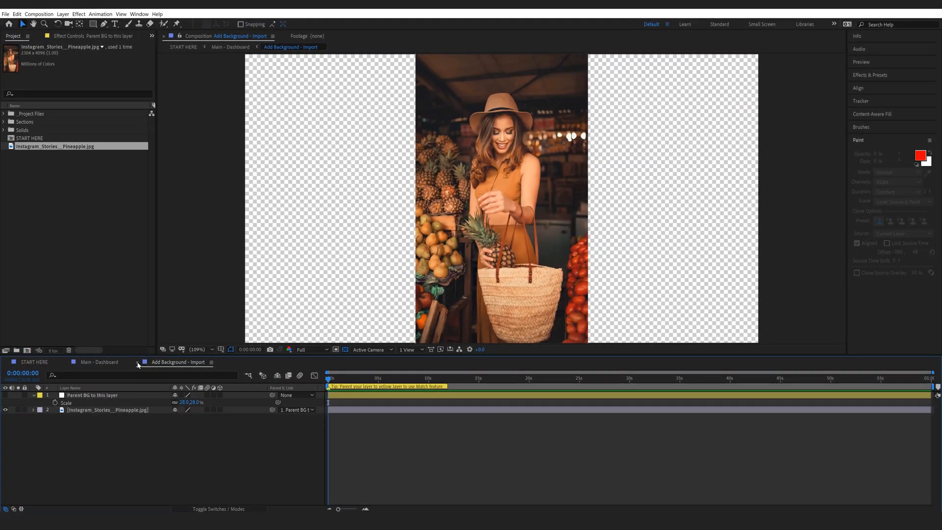
Return to Main - Dashboard showing the pineapple background and enter Layer 1 - Import.
click(100, 362)
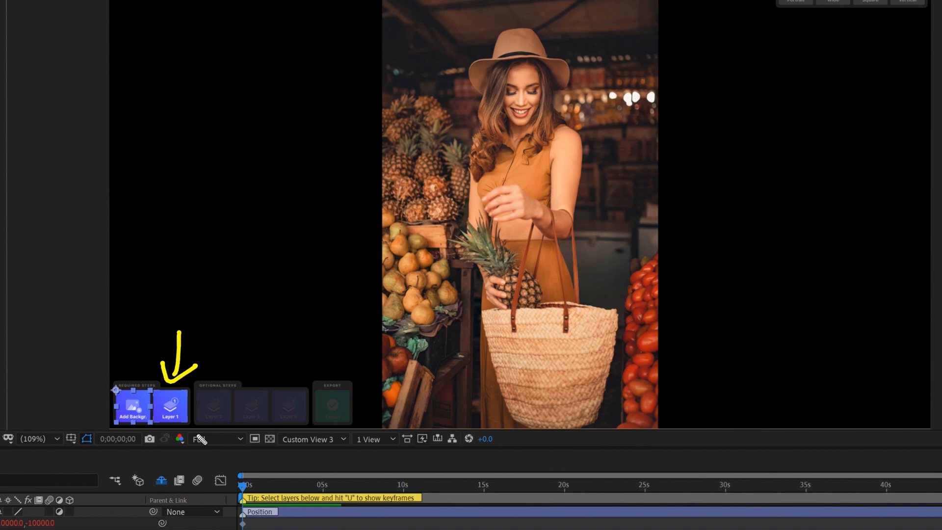
click(216, 438)
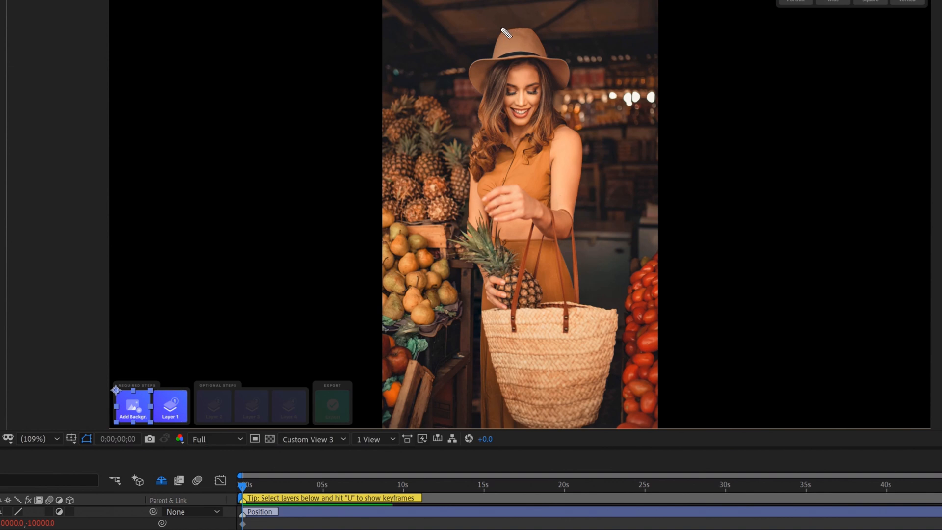
mouse_move(485, 60)
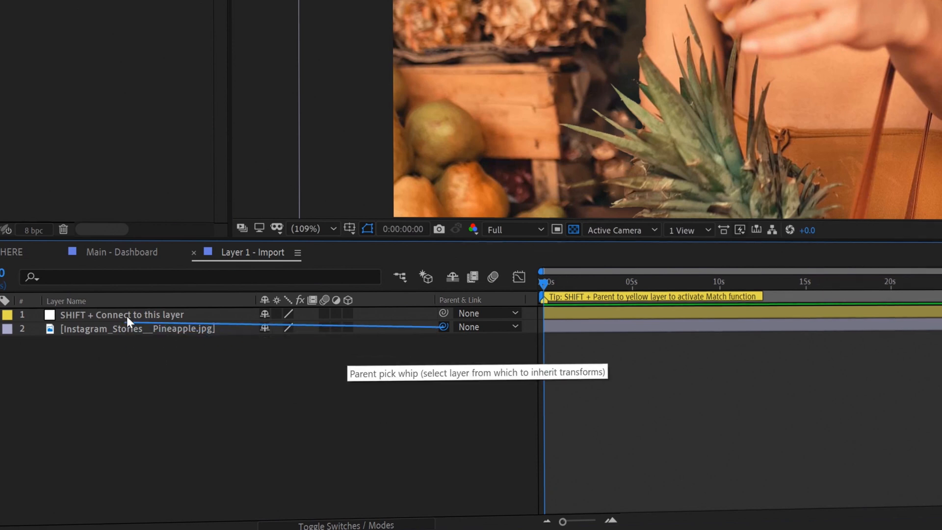
Shift-link the pineapple photo to the yellow SHIFT + Connect layer so it matches it.
key(shift)
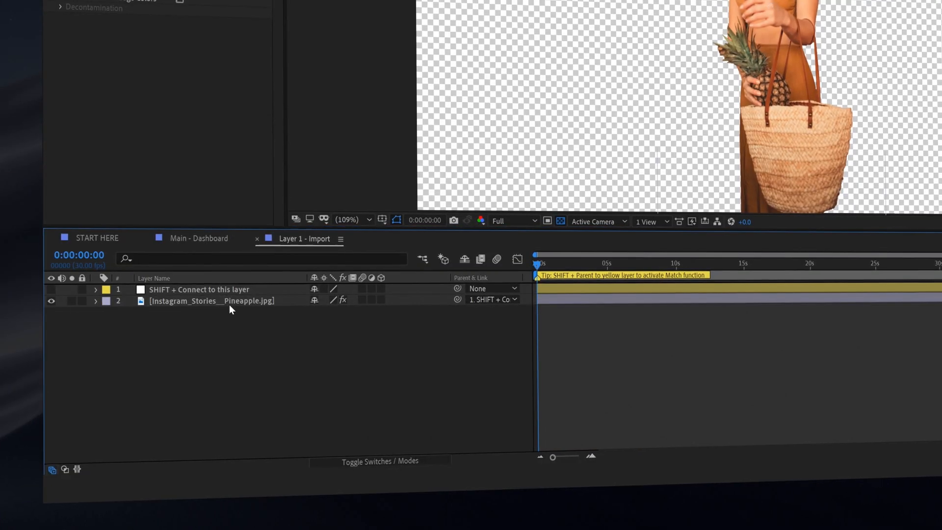
Auto-trace the cutout woman's alpha on the current frame into mask outlines.
click(253, 118)
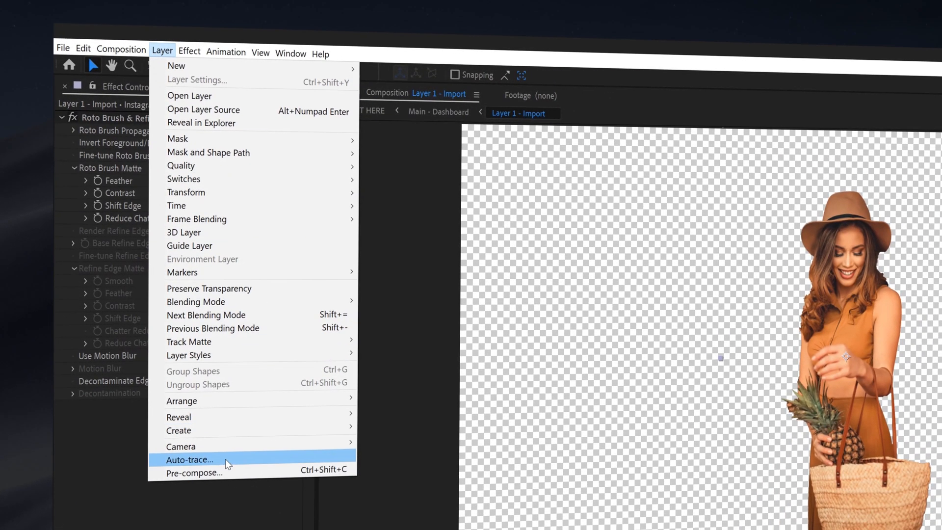
click(188, 459)
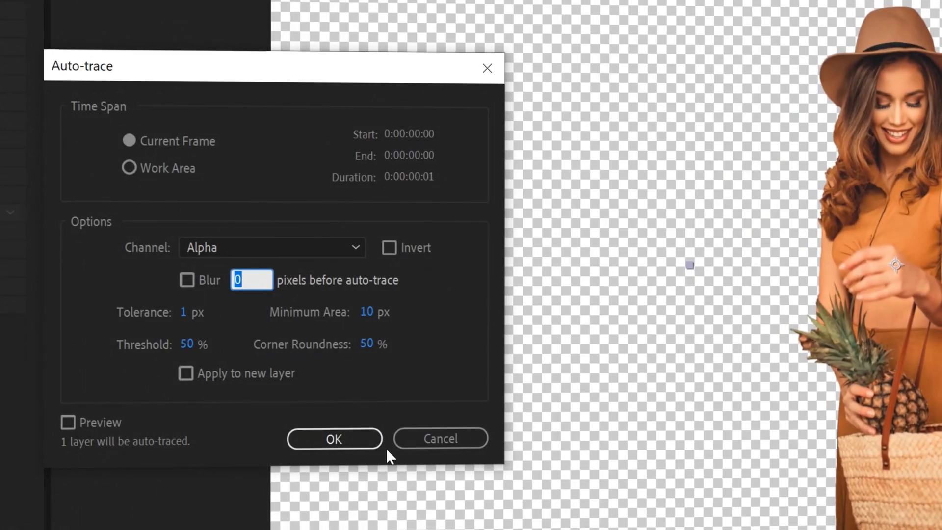
click(334, 438)
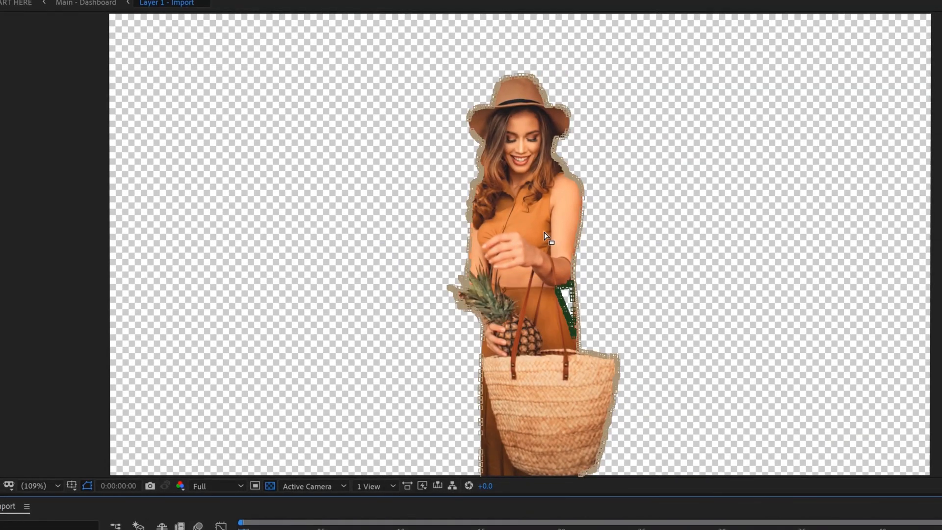
mouse_move(509, 99)
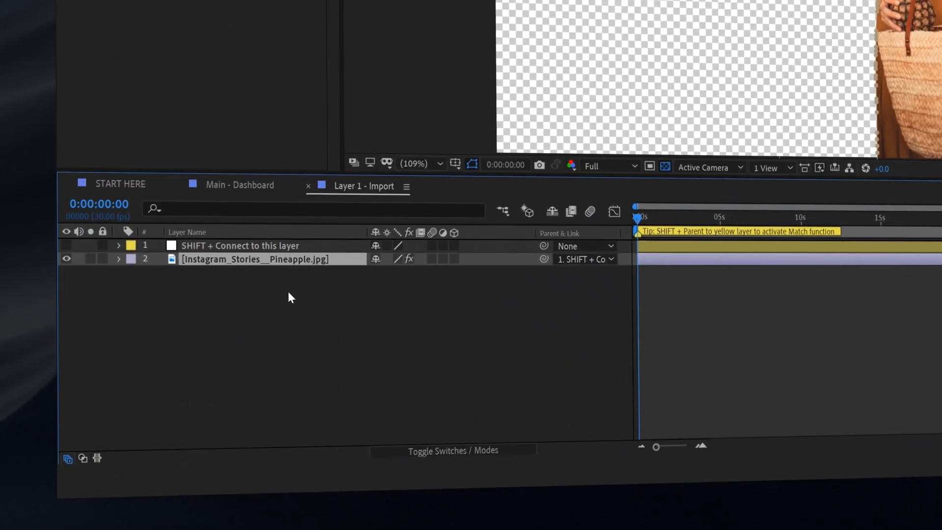
Reveal the photo layer's masks and set Mask 1 to Add, Mask 2 to Subtract.
click(119, 259)
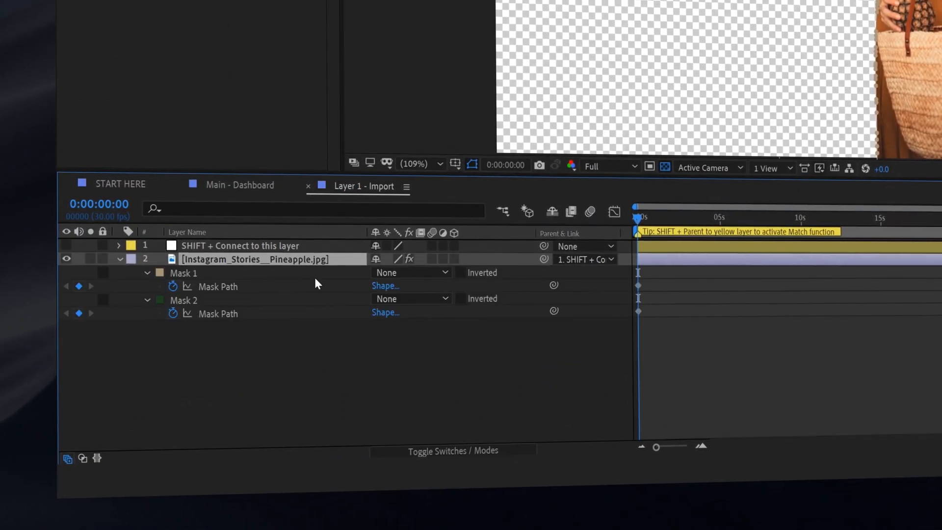
key(m)
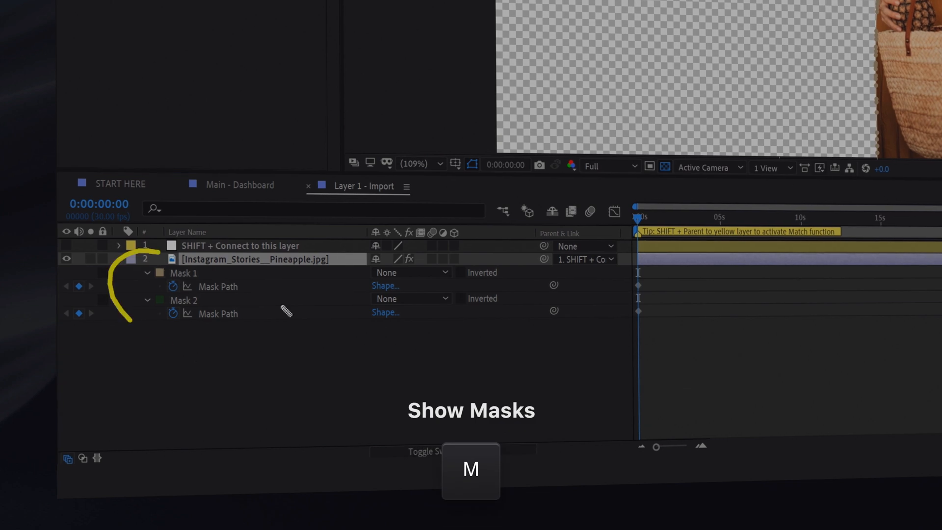
key(m)
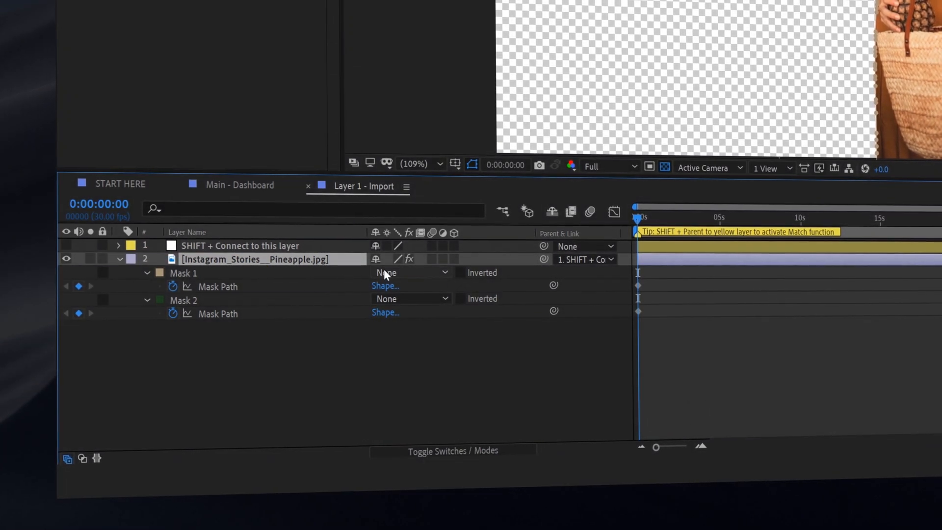
click(411, 272)
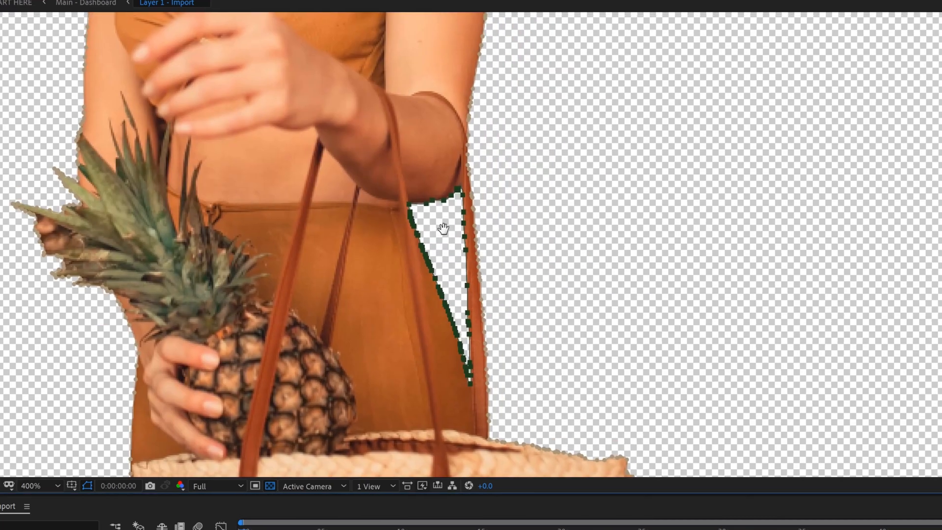
click(413, 298)
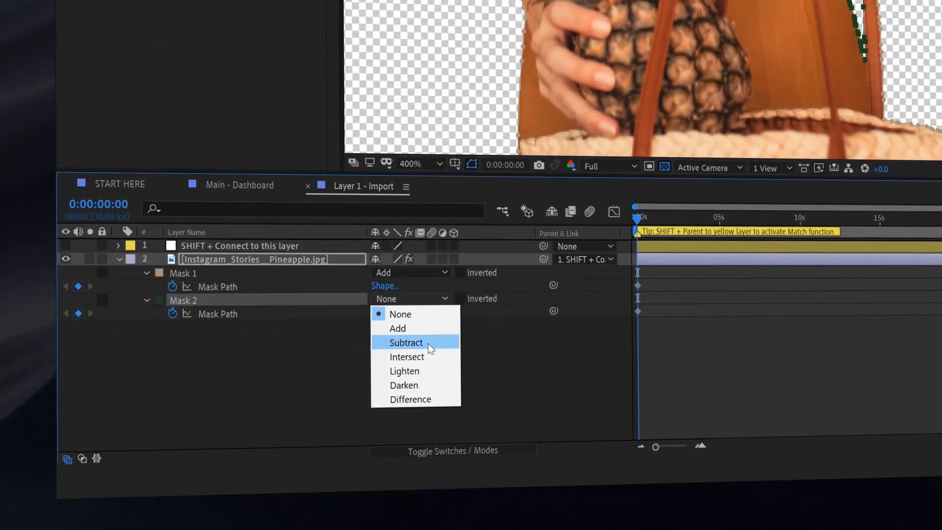
click(406, 341)
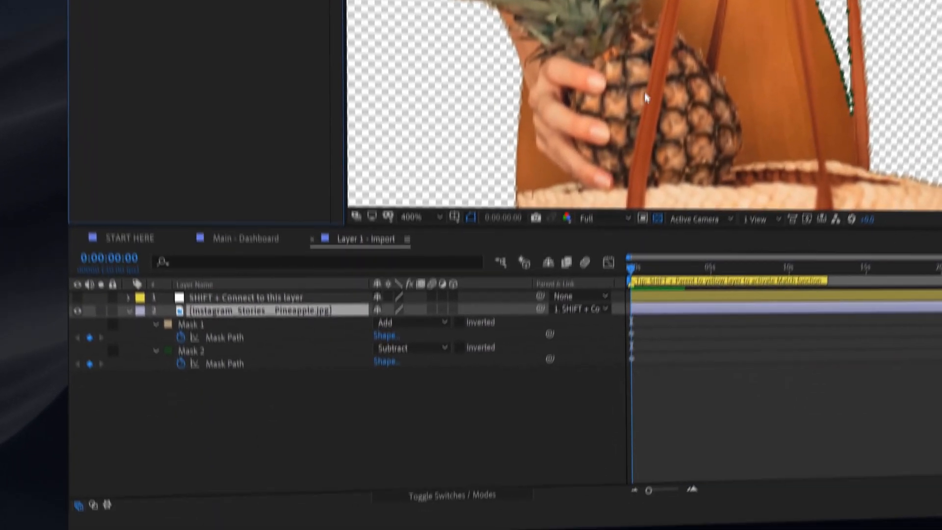
Return to Main - Dashboard with the Layer 1 cutout in place and enter Layer 2 - Import.
click(244, 238)
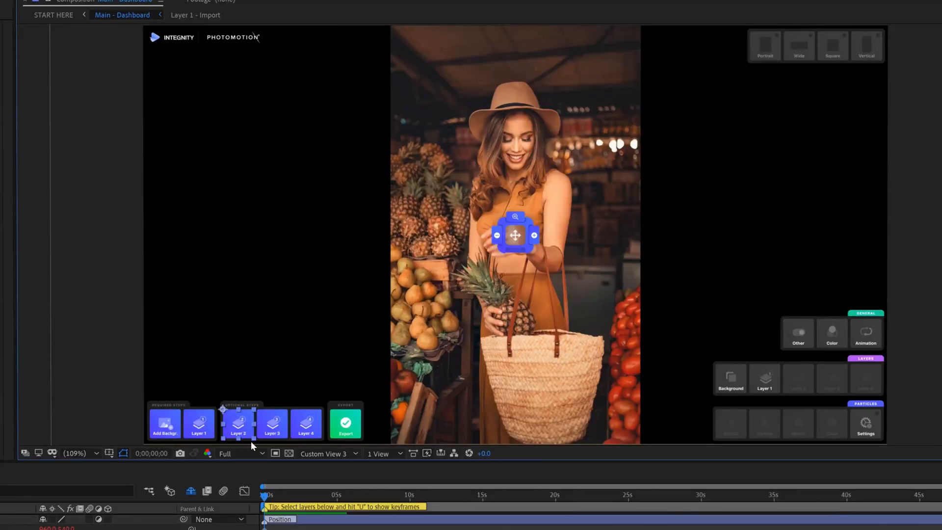
click(237, 424)
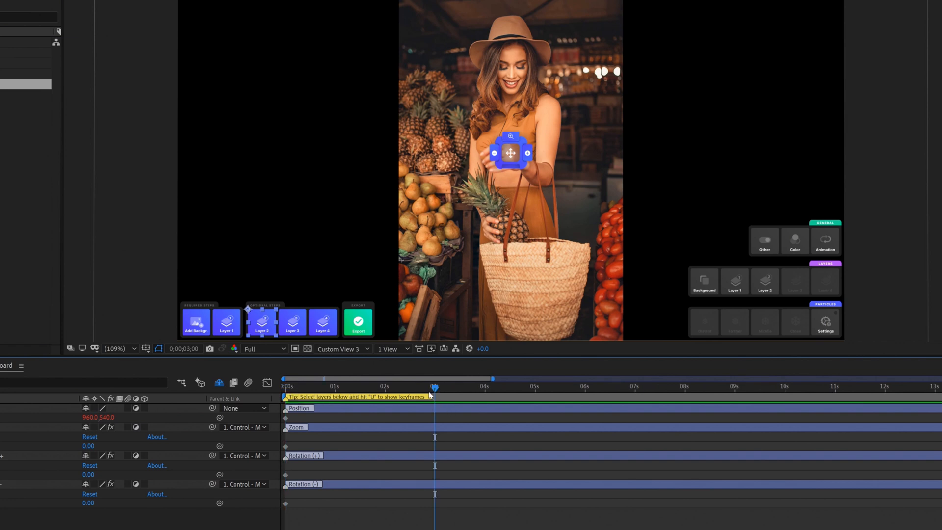
mouse_move(407, 386)
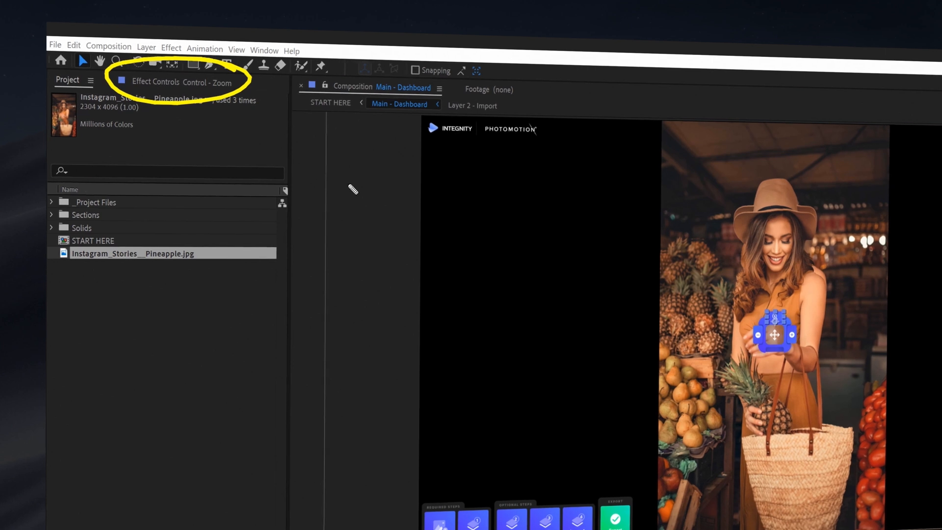
Raise Control - Zoom and Control - Rotation + sliders to small positive parallax amounts.
click(155, 83)
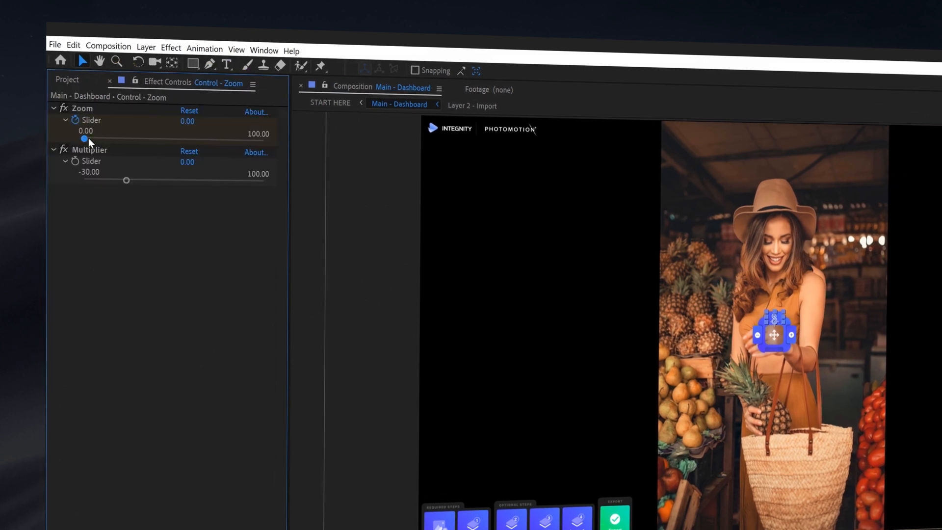
drag(82, 140, 101, 140)
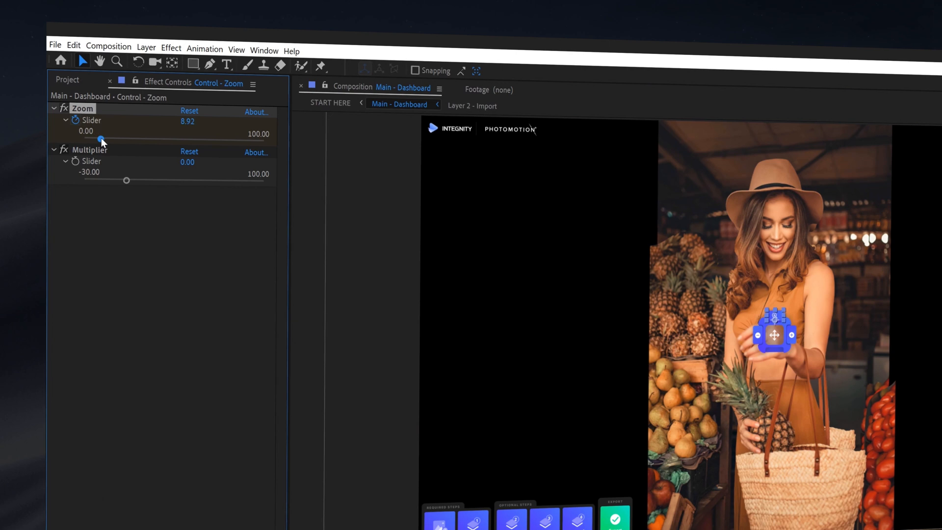
drag(101, 139, 107, 139)
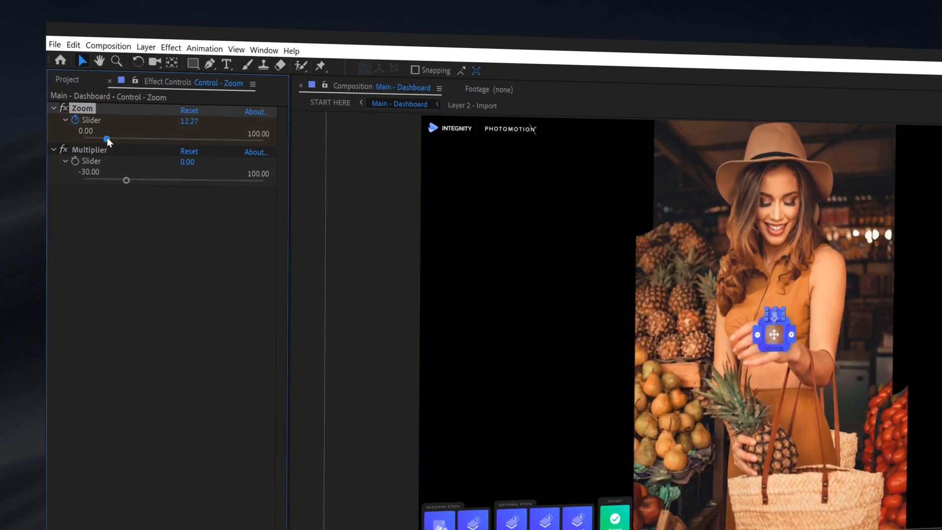
drag(110, 138, 102, 139)
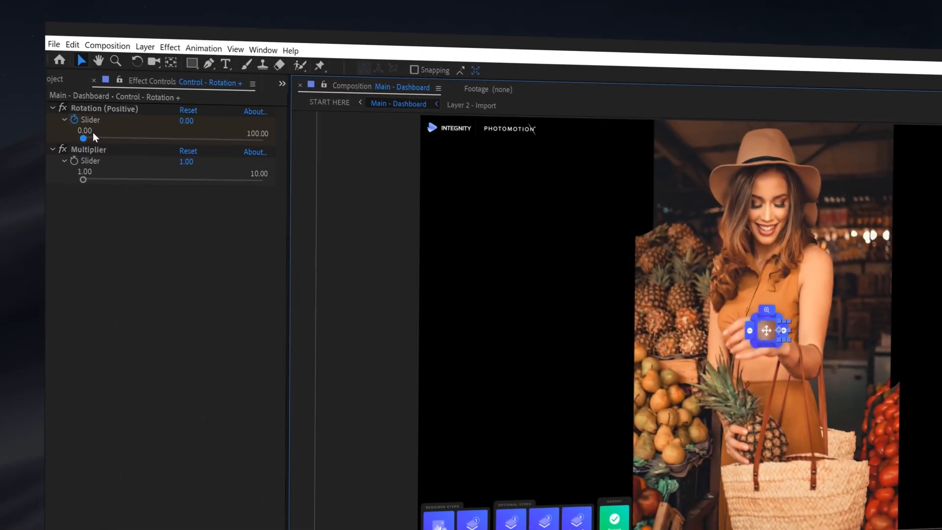
drag(85, 139, 101, 138)
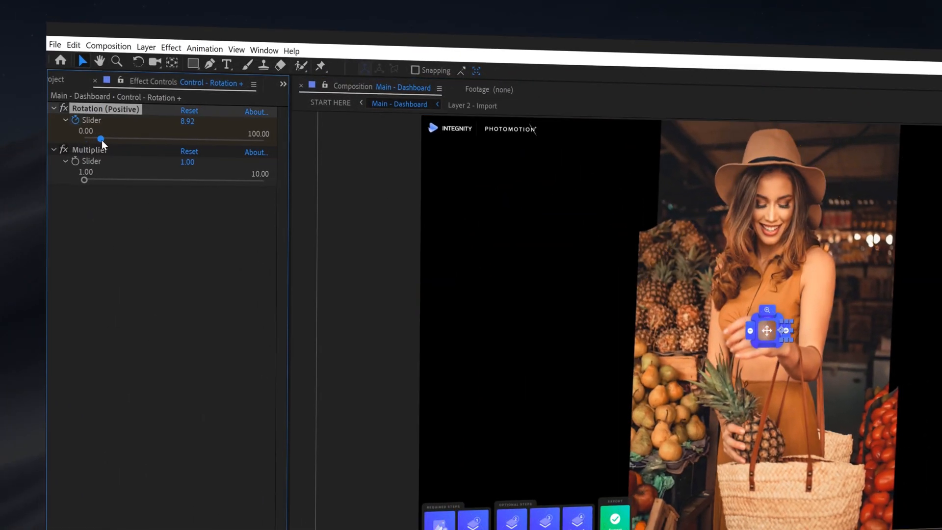
drag(100, 138, 102, 138)
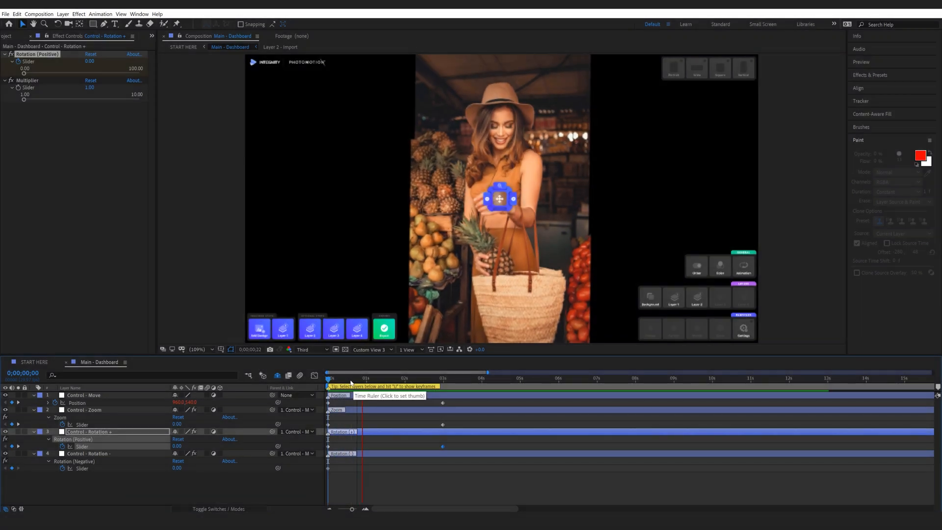
click(407, 377)
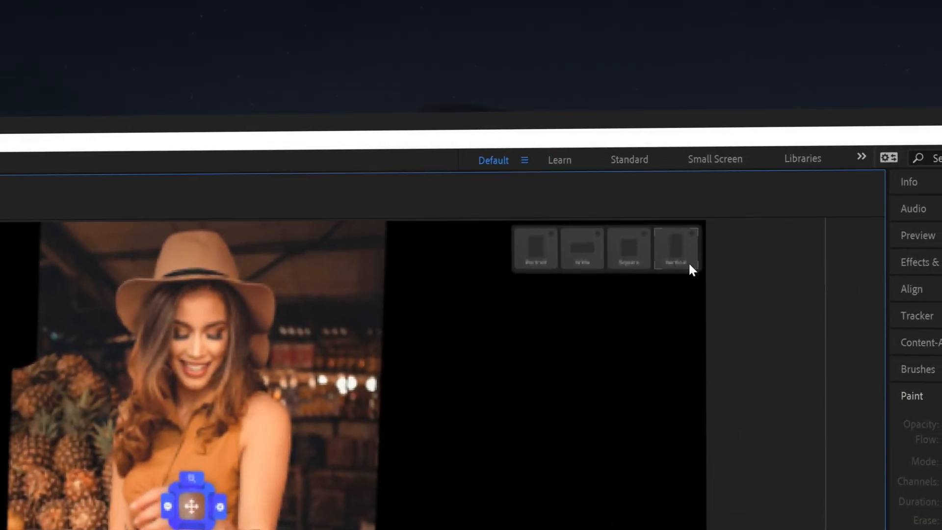
Switch the Photomotion project to Vertical format and preview the tall parallax crop.
click(675, 248)
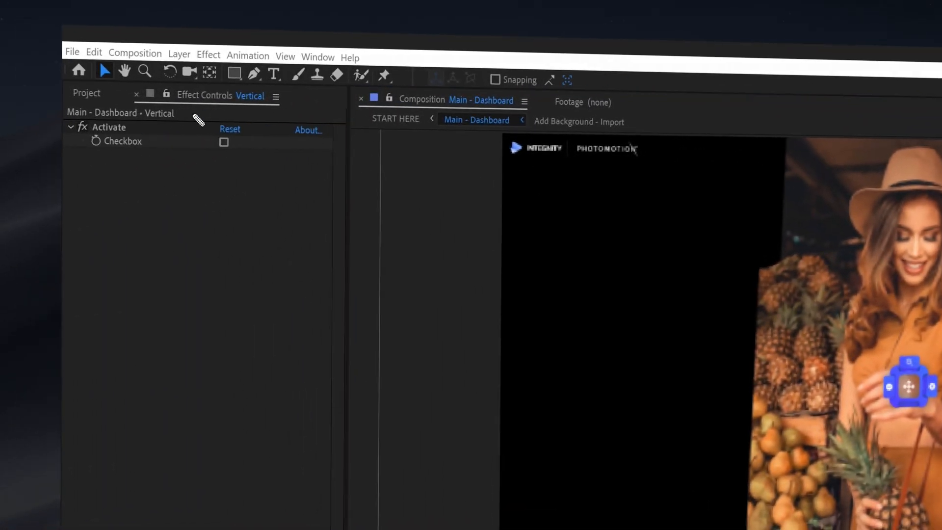
mouse_move(223, 144)
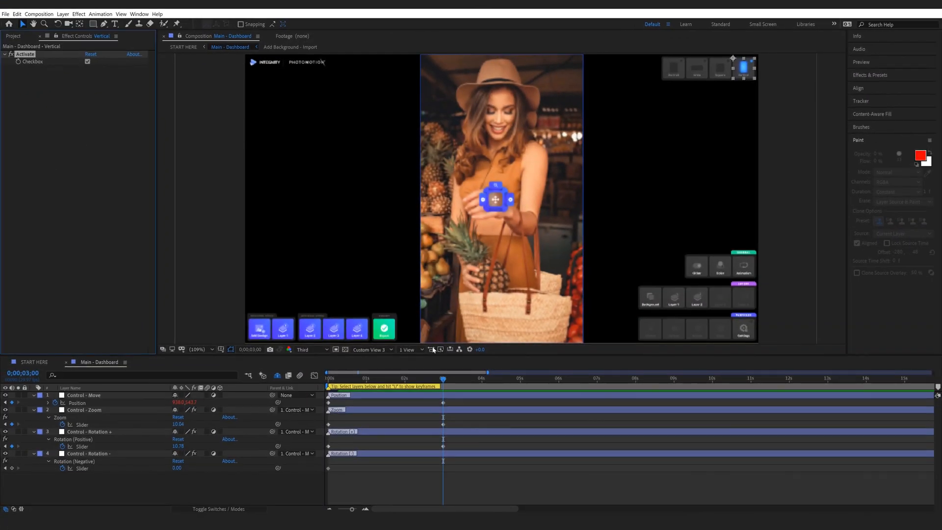
click(367, 378)
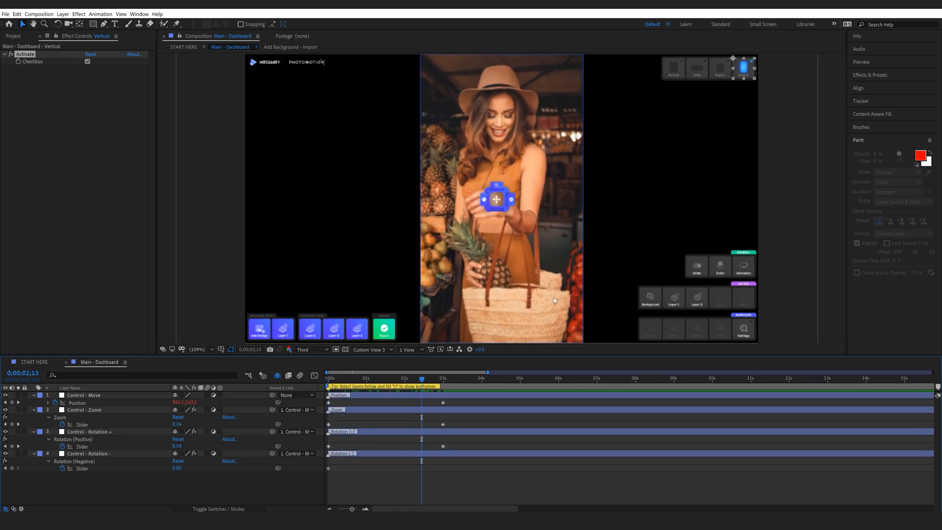
mouse_move(542, 162)
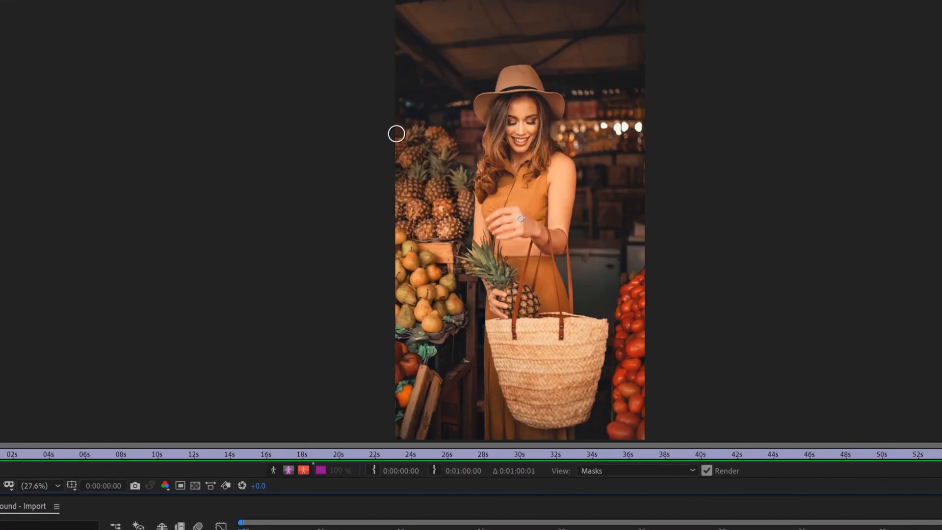
mouse_move(594, 266)
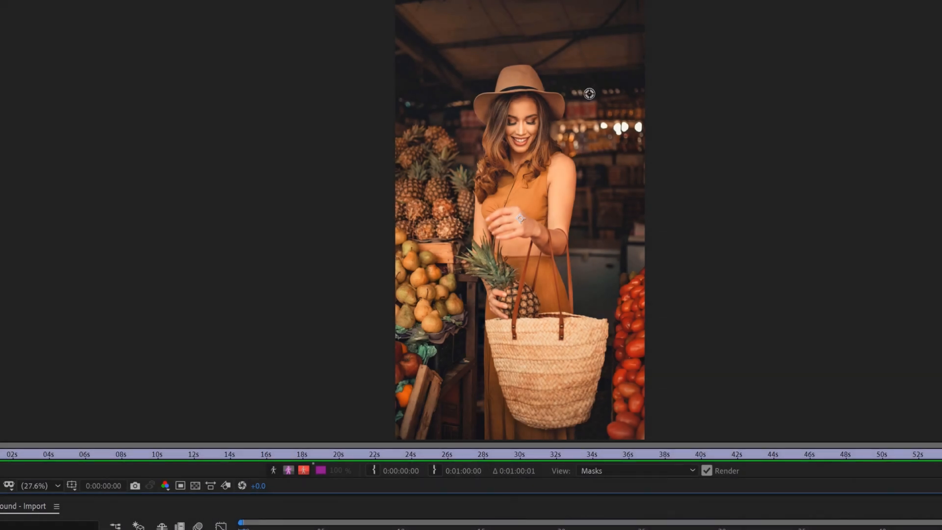
mouse_move(587, 91)
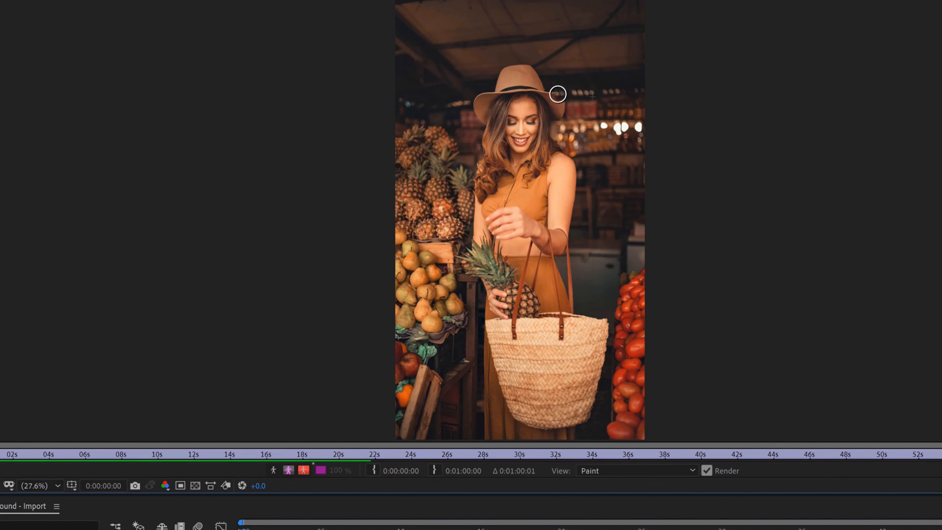
mouse_move(554, 101)
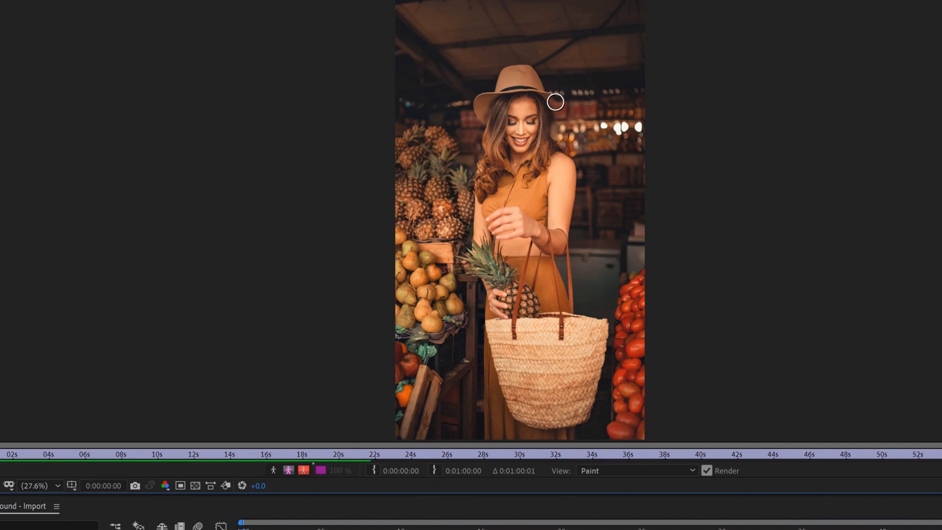
mouse_move(522, 69)
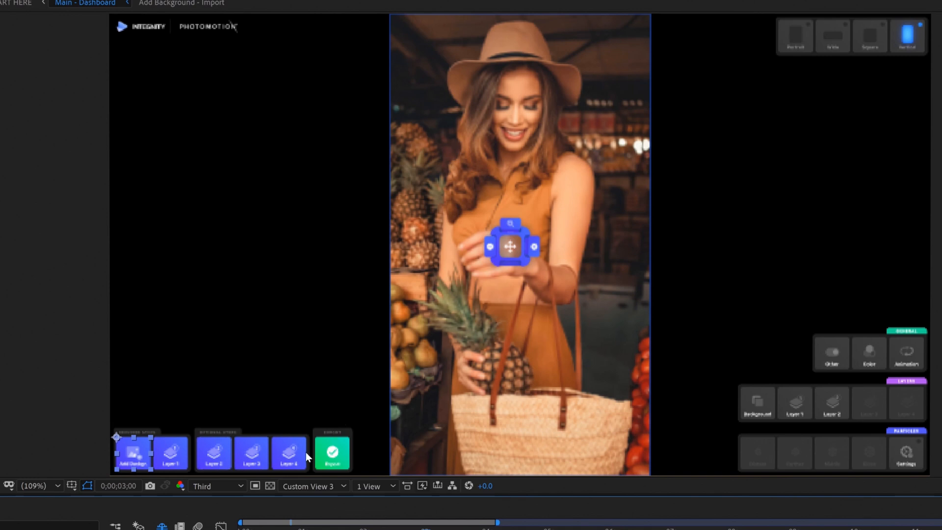
mouse_move(203, 470)
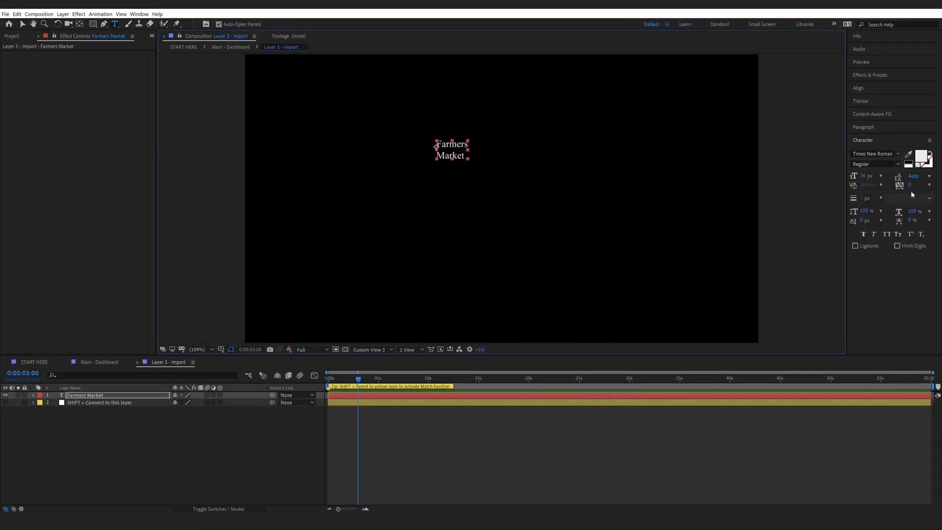
Restyle the two-line Farmers Market title via the Character panel.
click(874, 153)
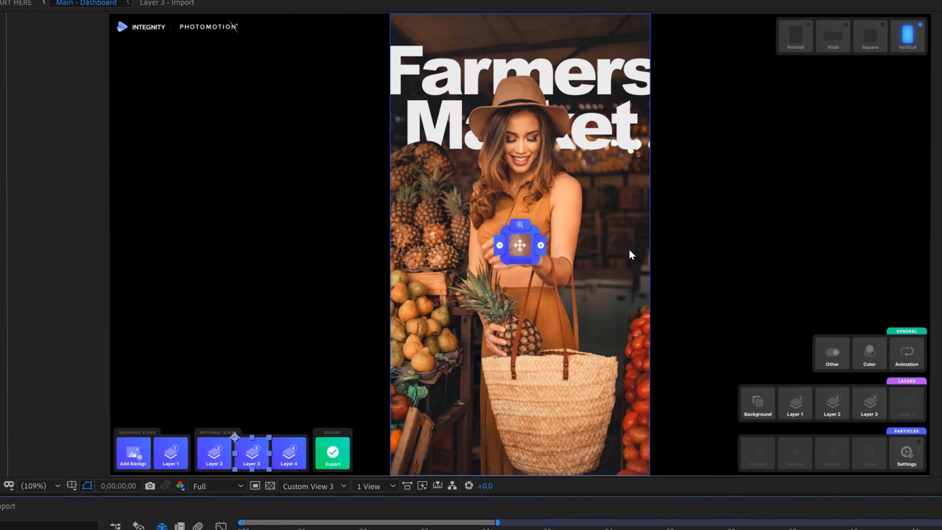
mouse_move(480, 359)
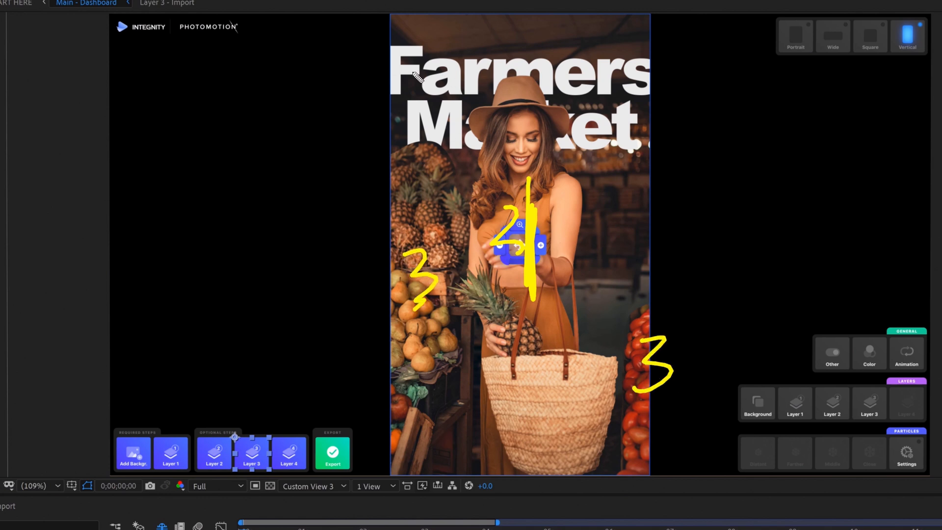
mouse_move(611, 76)
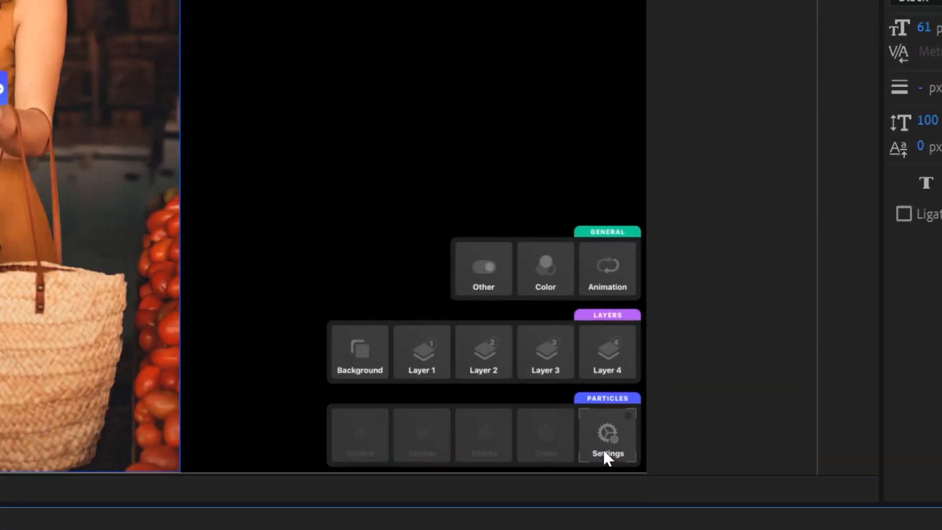
Activate the particles and bend their Color Correction curve into a brighter S-shape.
click(606, 436)
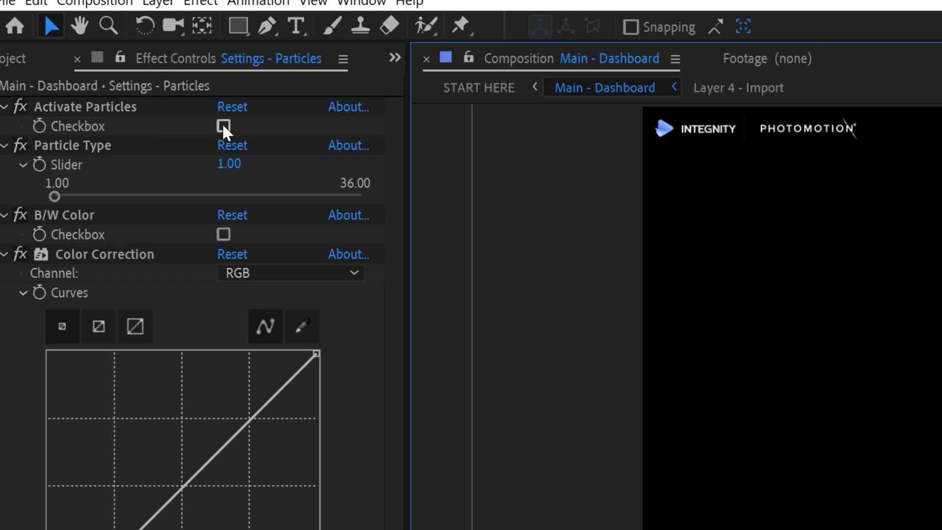
click(222, 127)
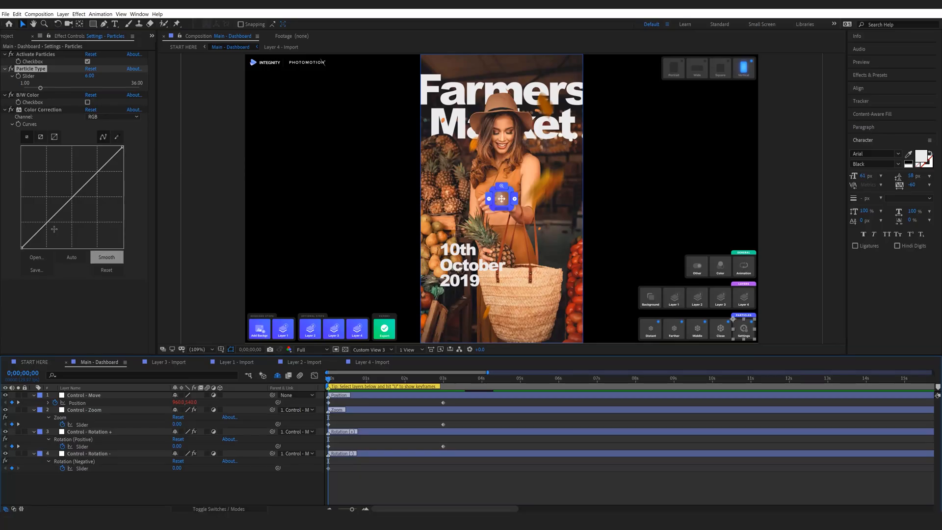
drag(60, 210, 76, 183)
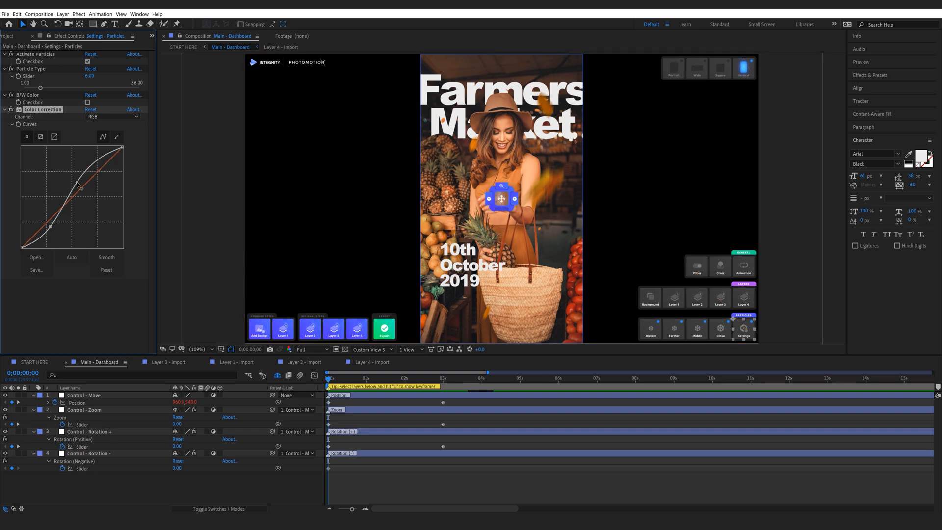
mouse_move(555, 171)
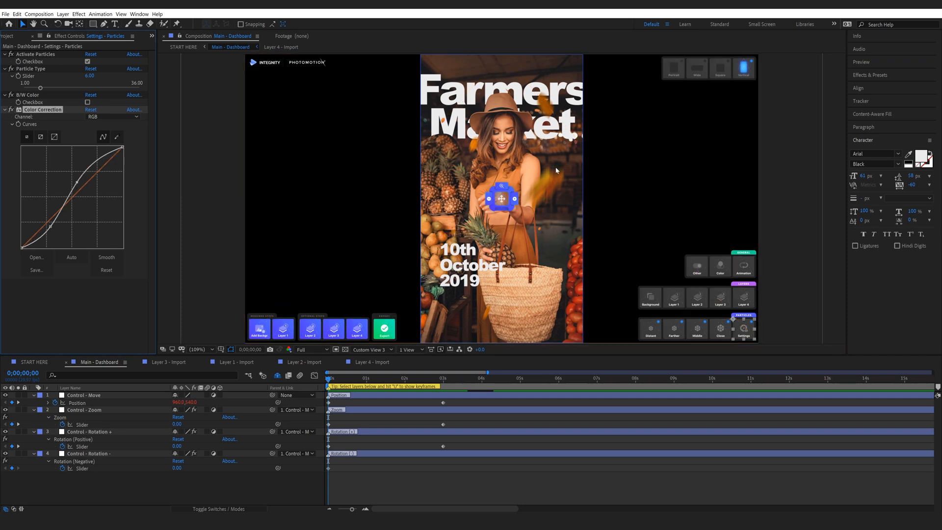
drag(76, 178, 87, 167)
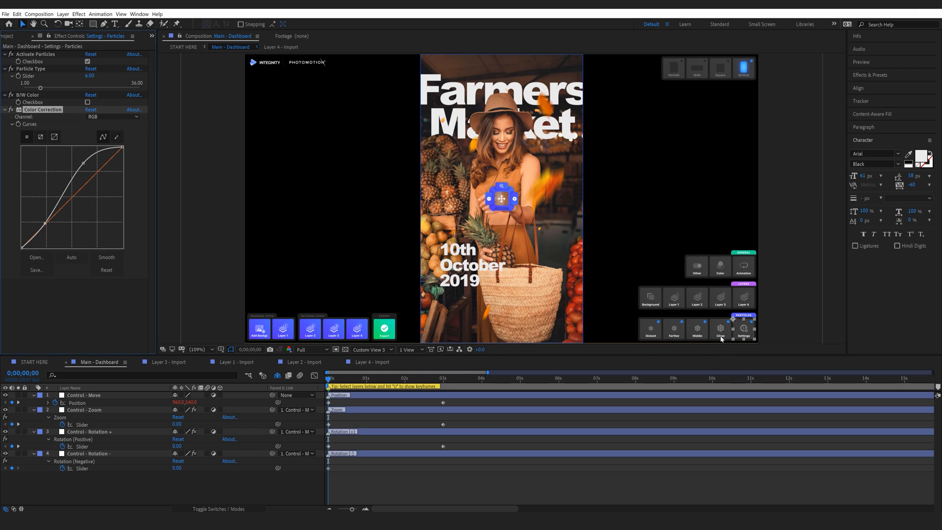
click(719, 328)
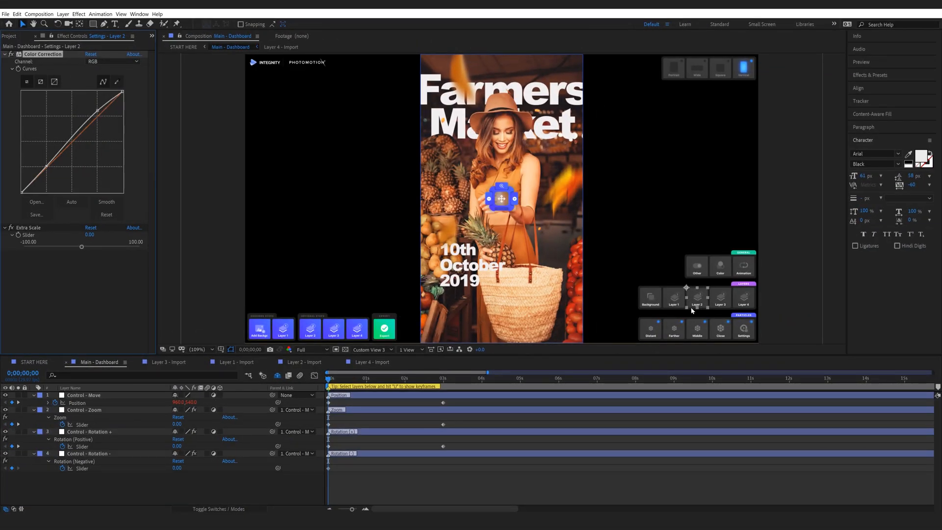
Show Layer 2's Color Correction and Extra Scale settings in the dashboard.
click(742, 266)
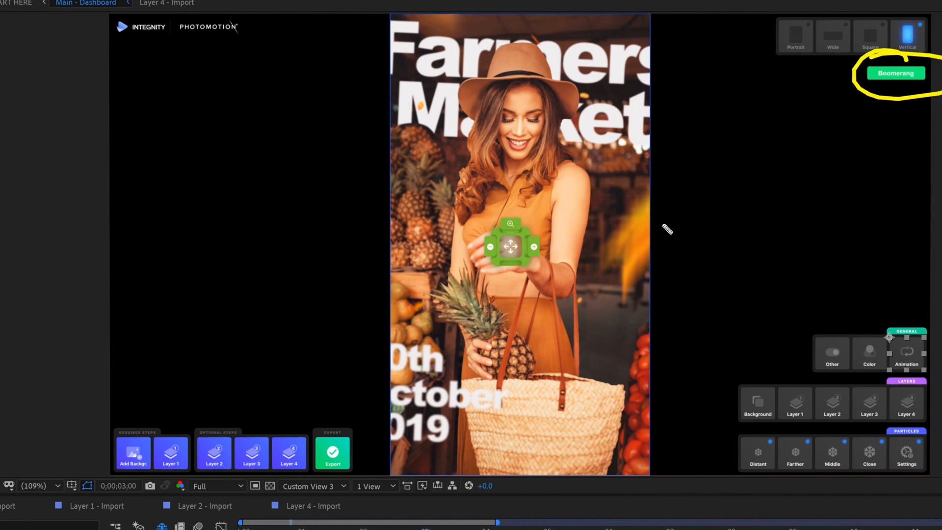
mouse_move(510, 218)
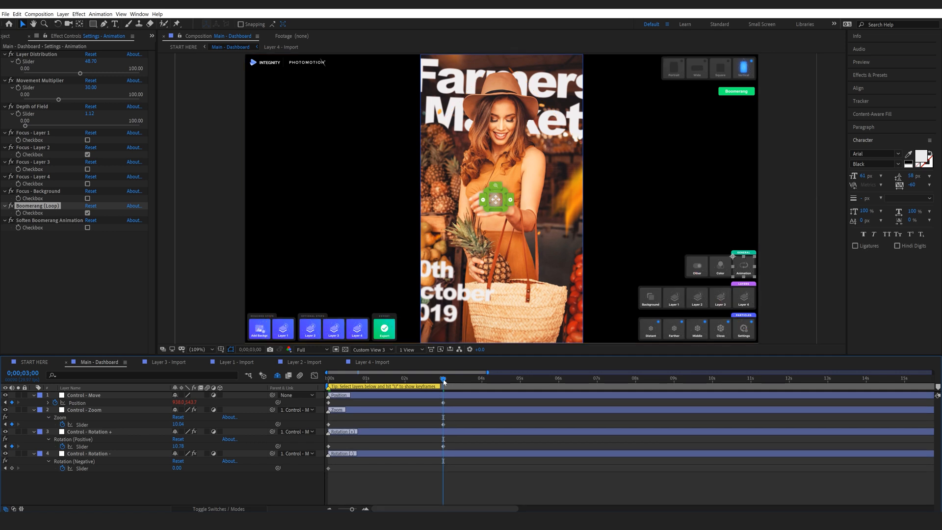
Turn on Boomerang looping and go to the Export page with Vertical 608×1080 chosen.
click(537, 377)
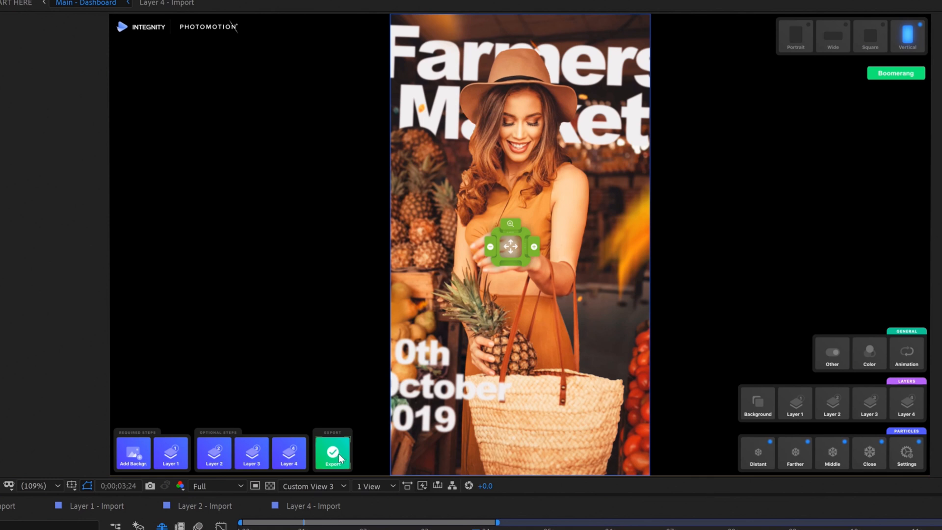
click(332, 452)
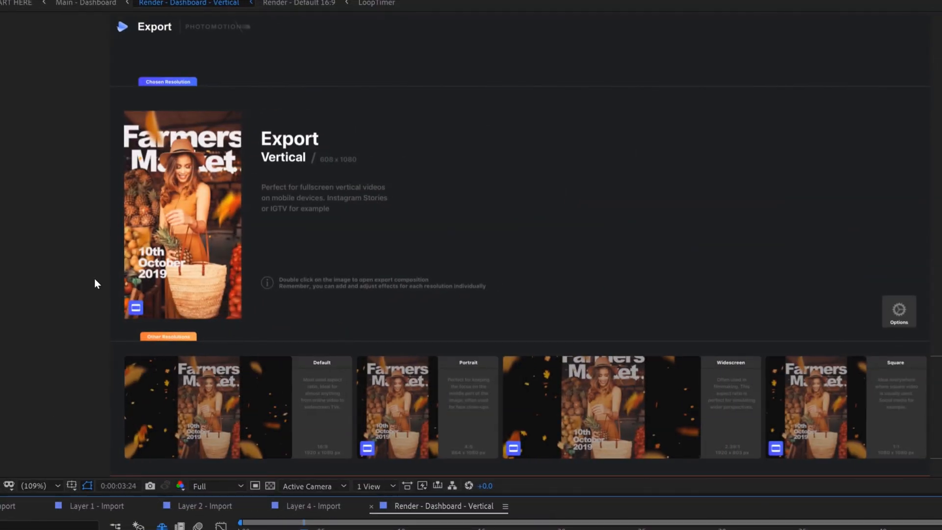
mouse_move(155, 120)
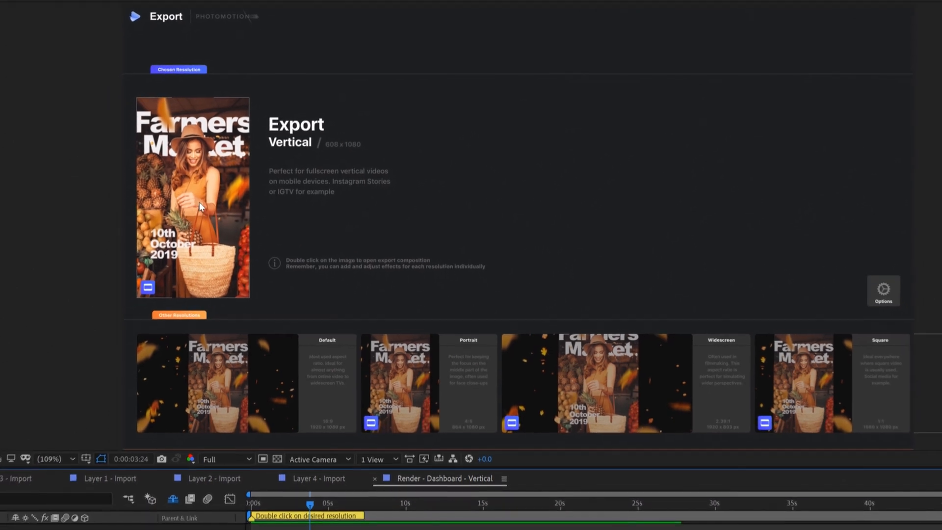
Enter the Render - Vertical composition from its Vertical preview image.
double_click(193, 196)
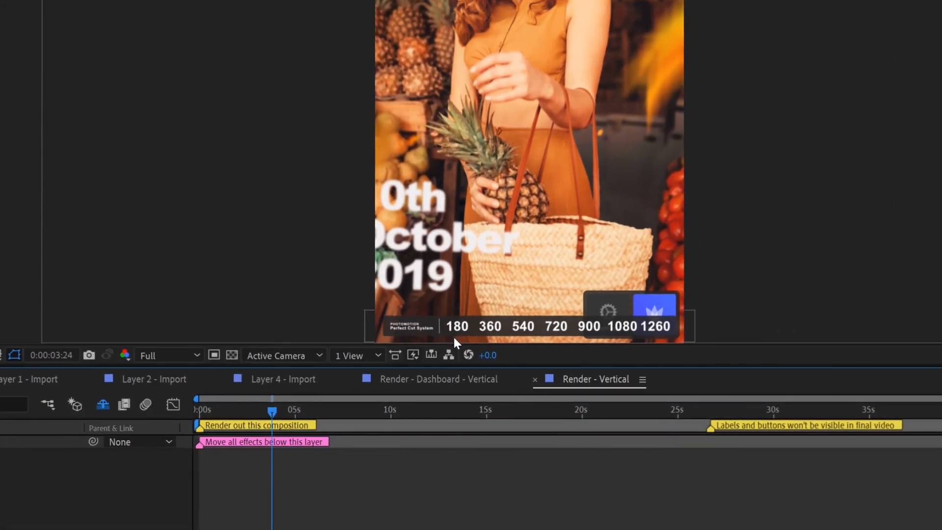
mouse_move(430, 301)
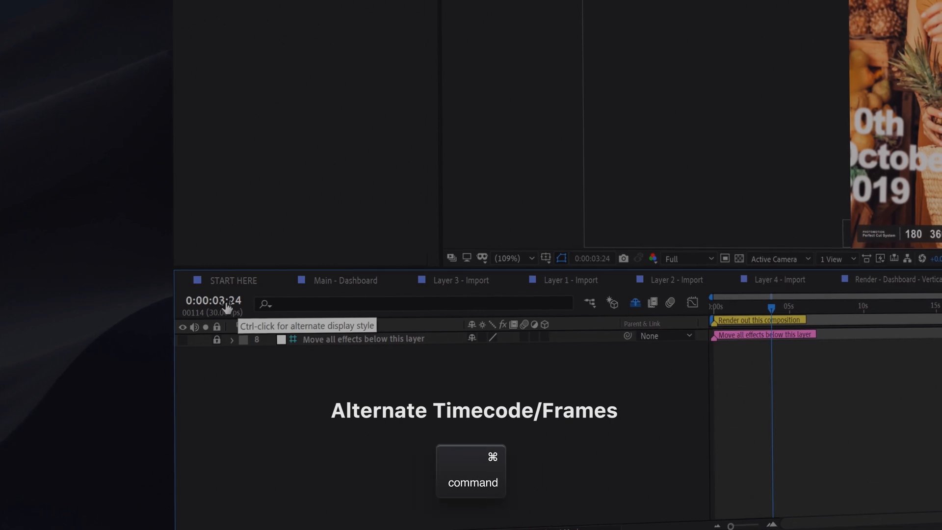
Switch the timeline to frame counting and set the current time to frame 180.
click(212, 300)
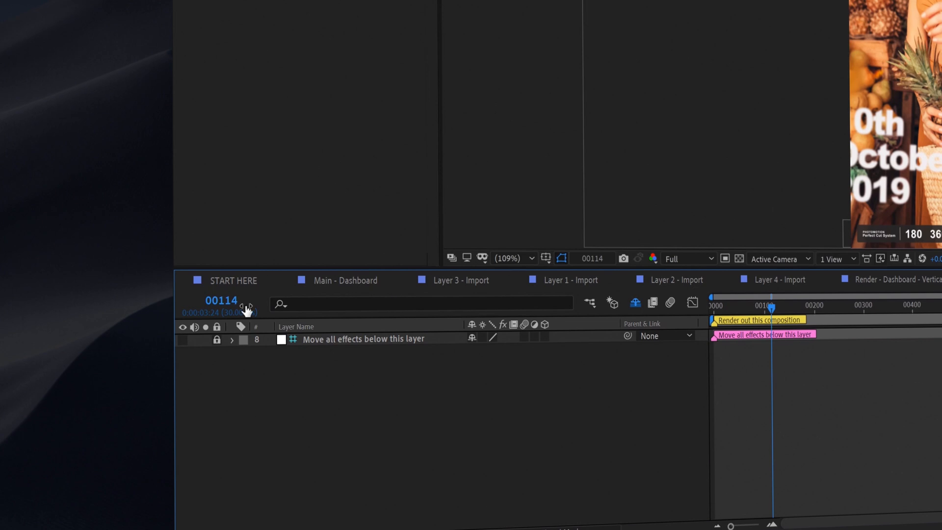
mouse_move(221, 307)
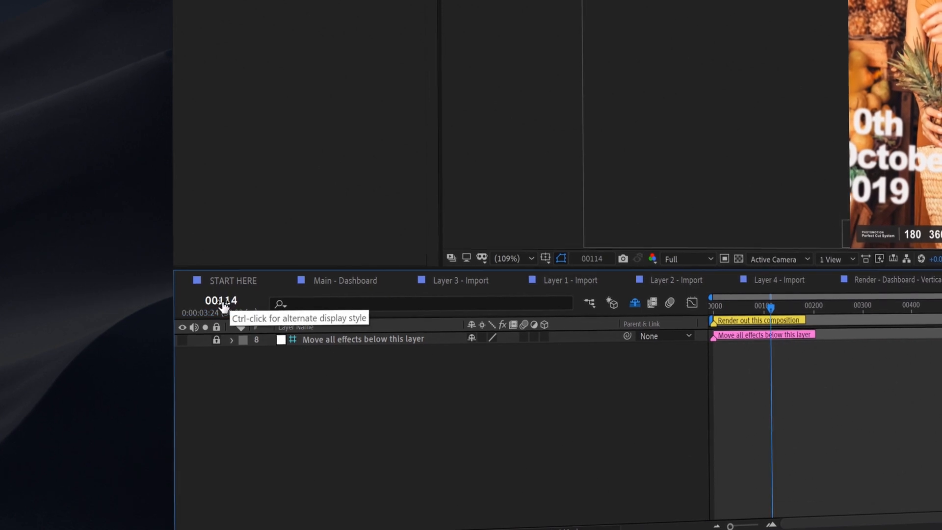
click(220, 300)
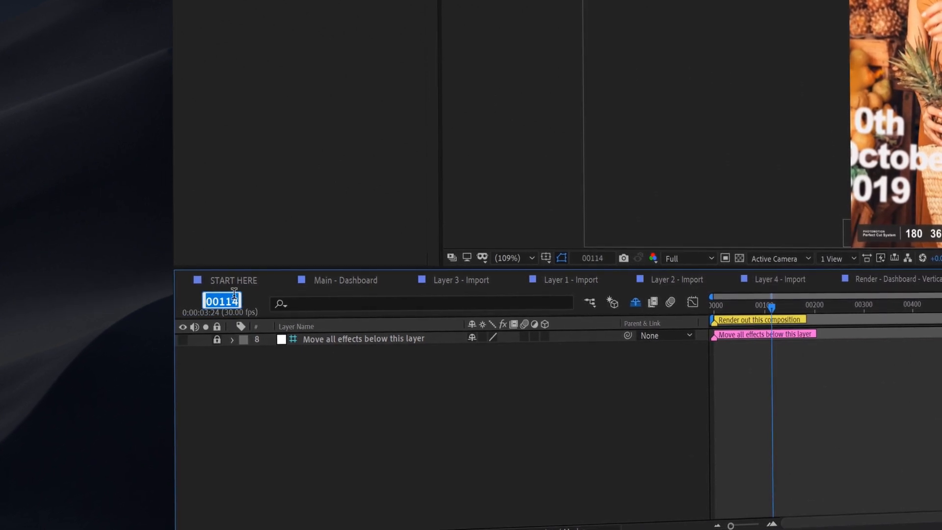
text(180)
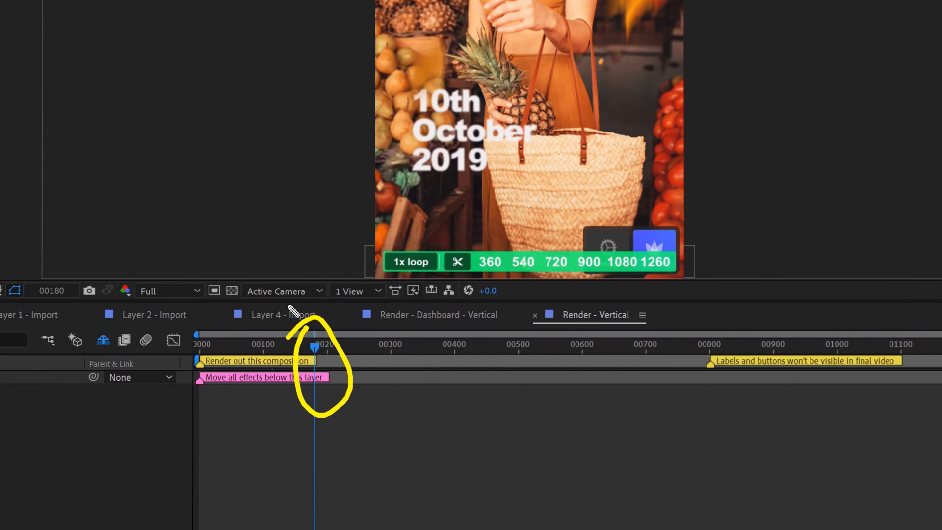
mouse_move(447, 322)
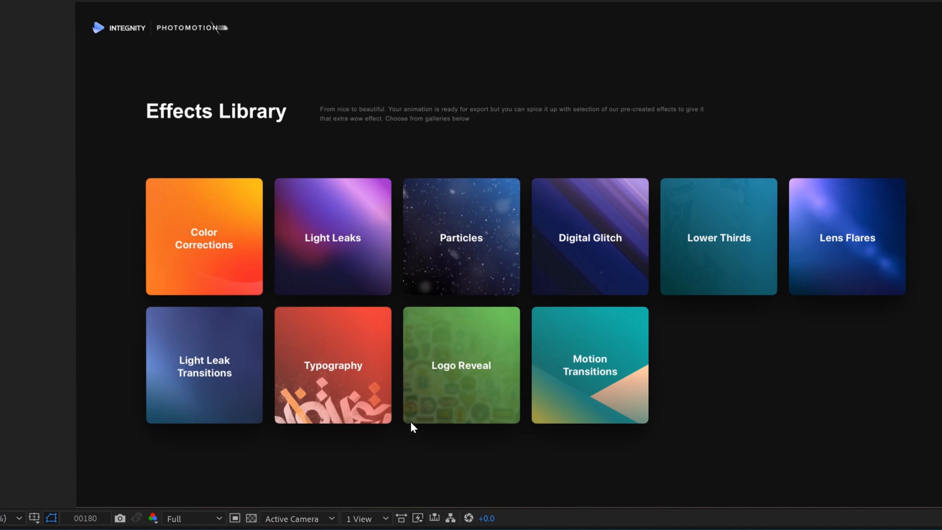
mouse_move(419, 461)
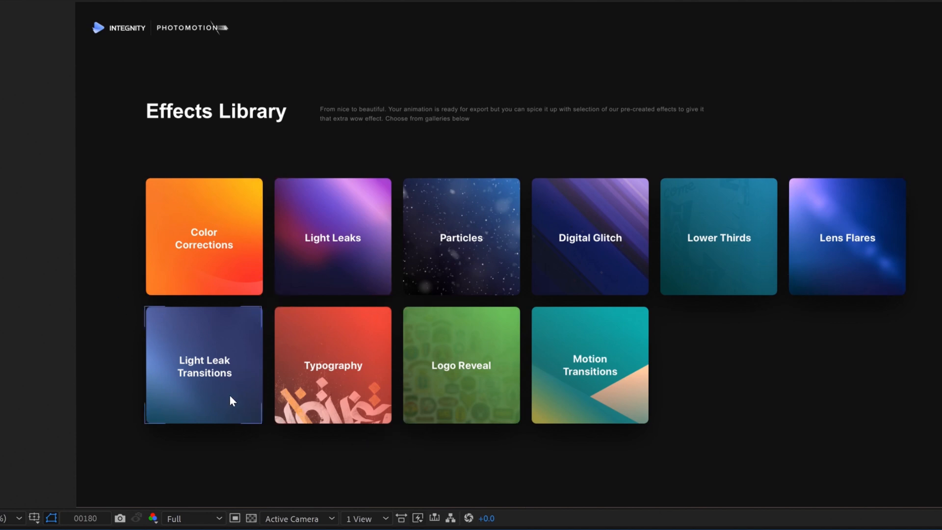
Add the LL_06 light leak from the Light Leaks gallery to Render - Vertical.
click(332, 237)
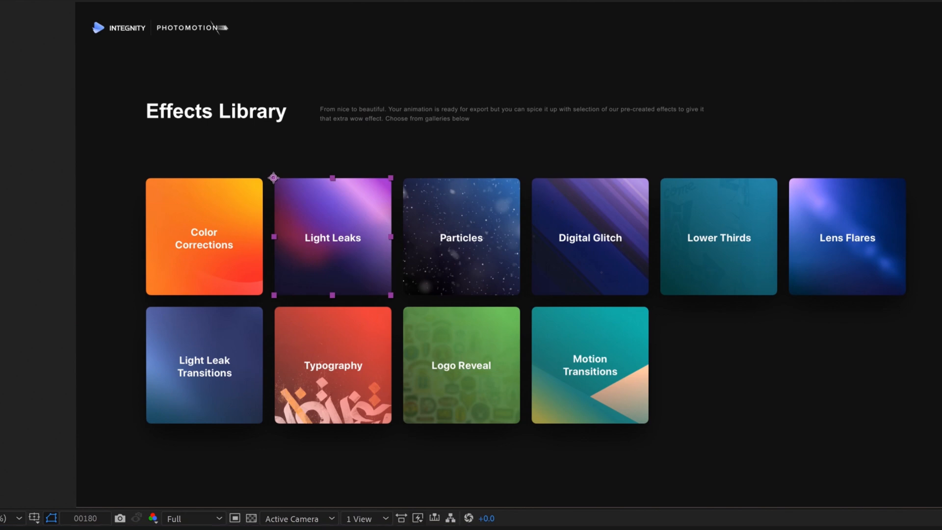
click(332, 236)
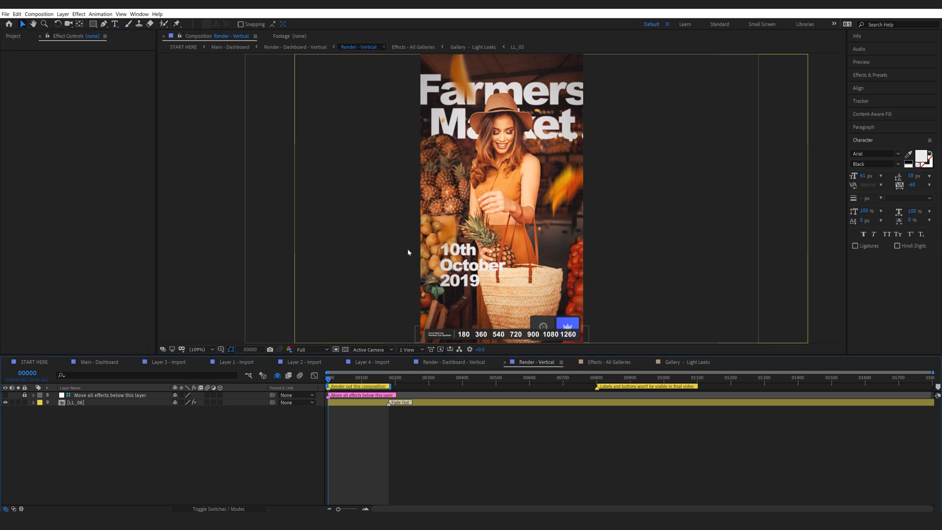
mouse_move(391, 252)
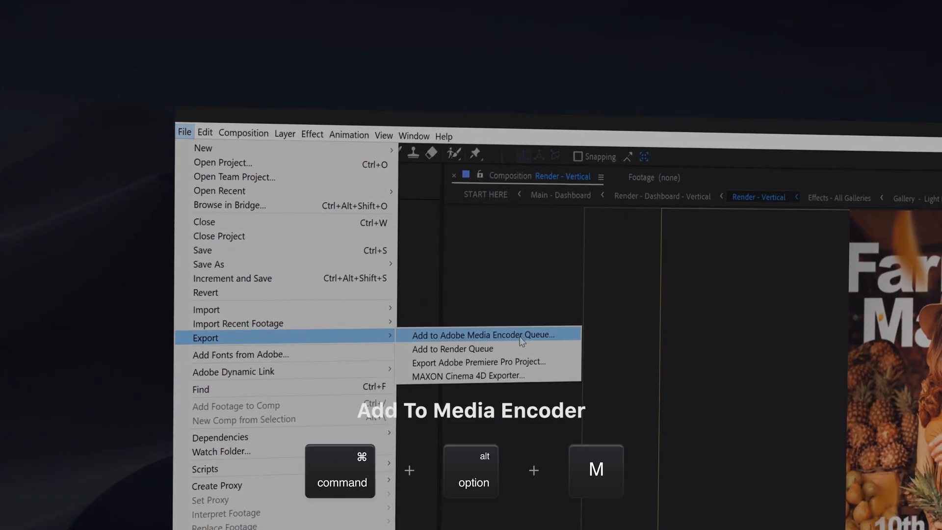
mouse_move(451, 349)
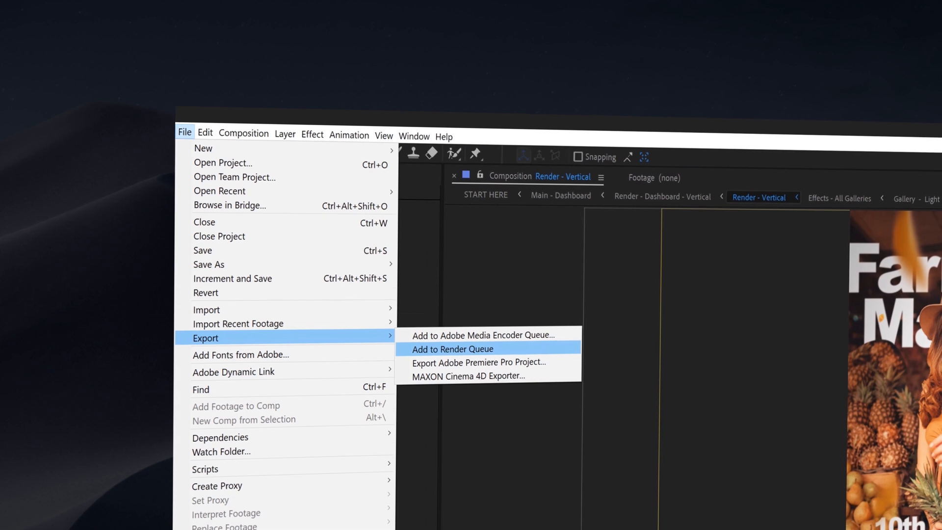
mouse_move(438, 357)
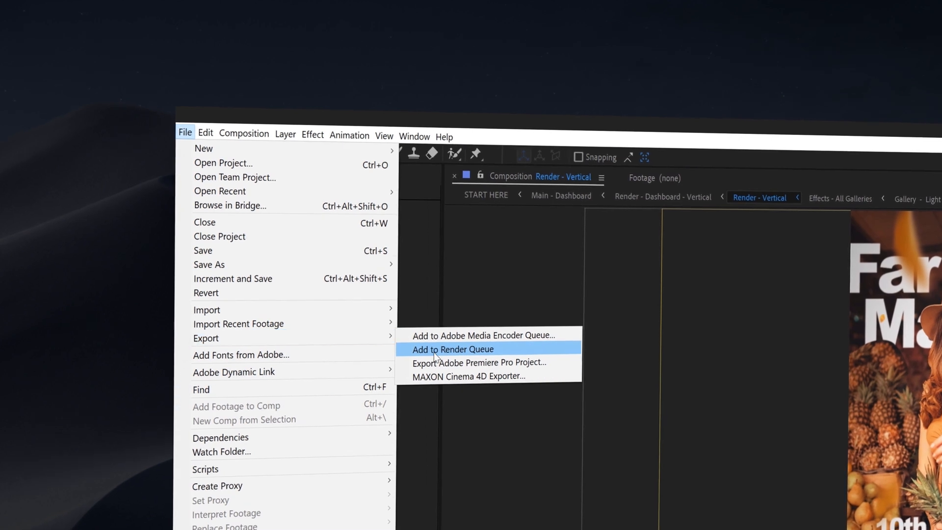
Send Render - Vertical to the Adobe Media Encoder queue.
click(481, 334)
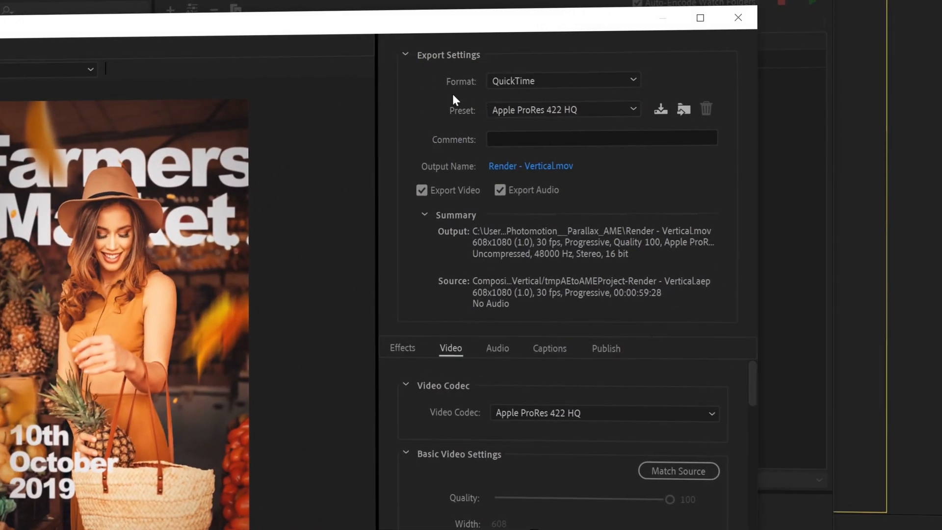
mouse_move(520, 95)
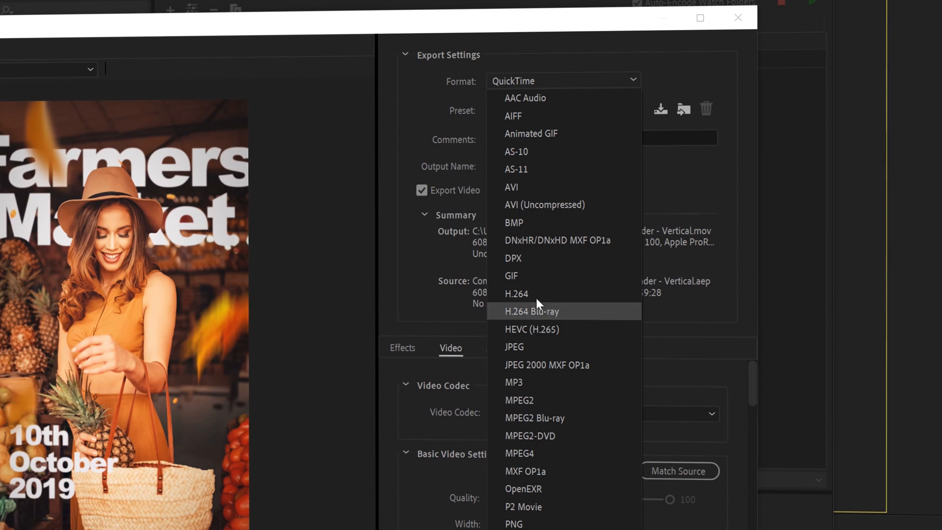
mouse_move(537, 295)
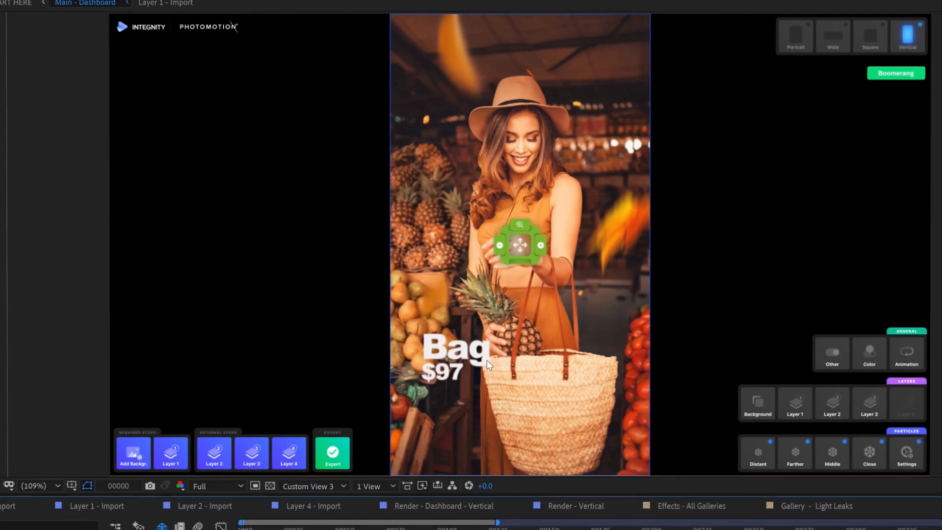
mouse_move(472, 311)
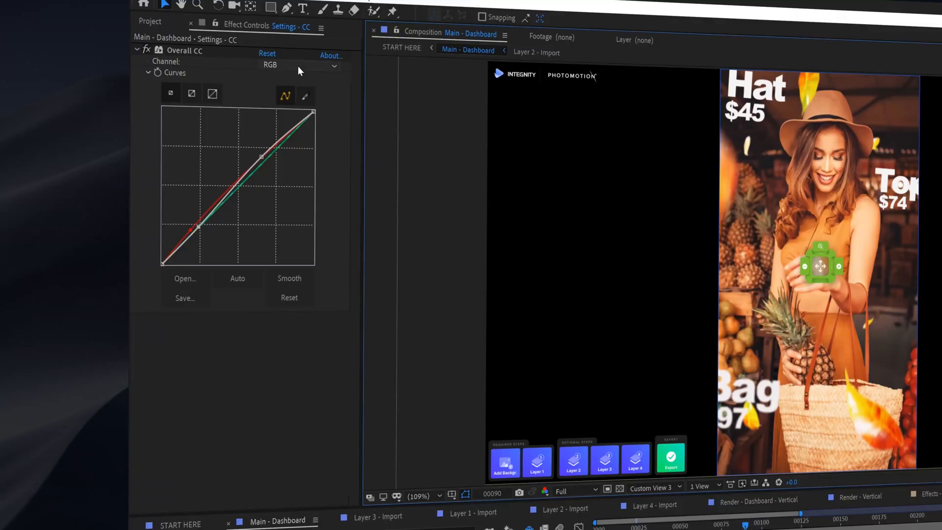
Reshape the Overall CC curves on individual red, green and blue channels.
click(297, 64)
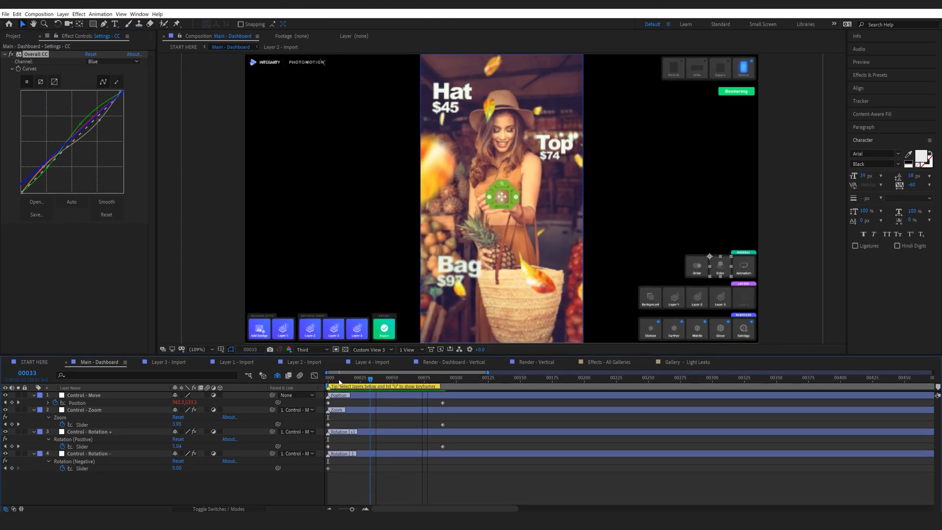
click(428, 377)
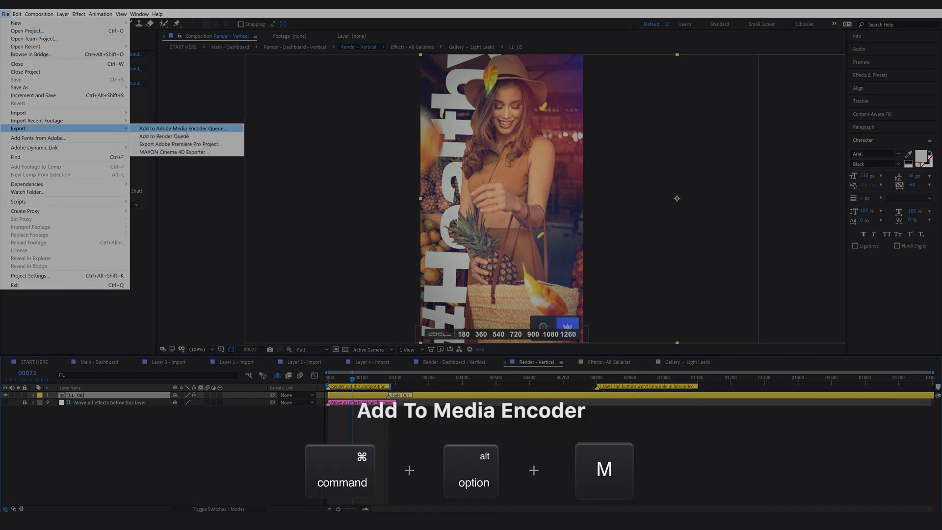
Queue the third variation in Media Encoder as healthy.mp4 alongside farmers_market and sales.
click(183, 128)
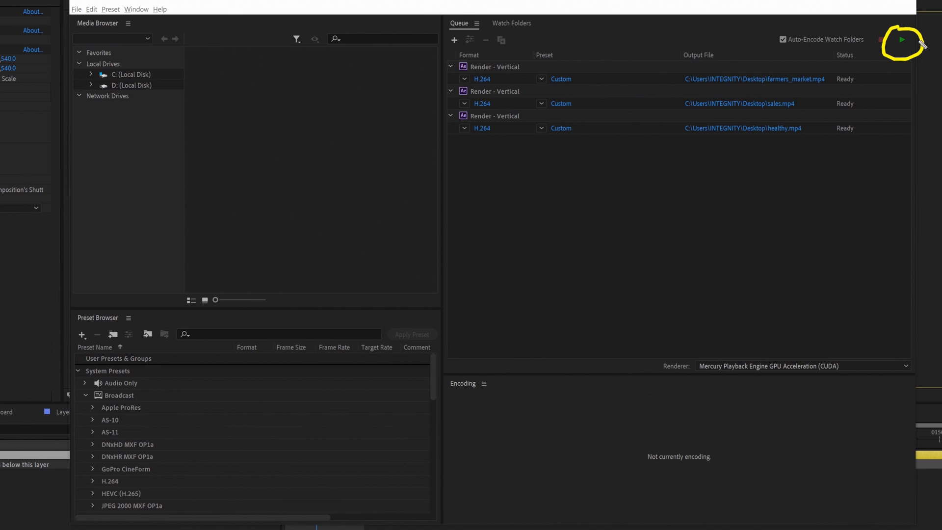
Start encoding the three queued H.264 vertical renders.
click(902, 39)
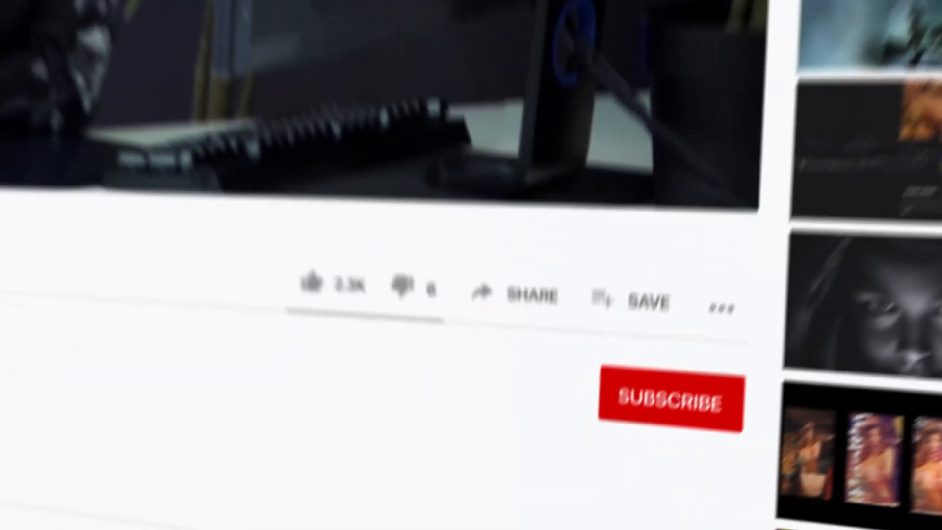
Subscribe to the YouTube channel and set upload notifications to All.
click(668, 401)
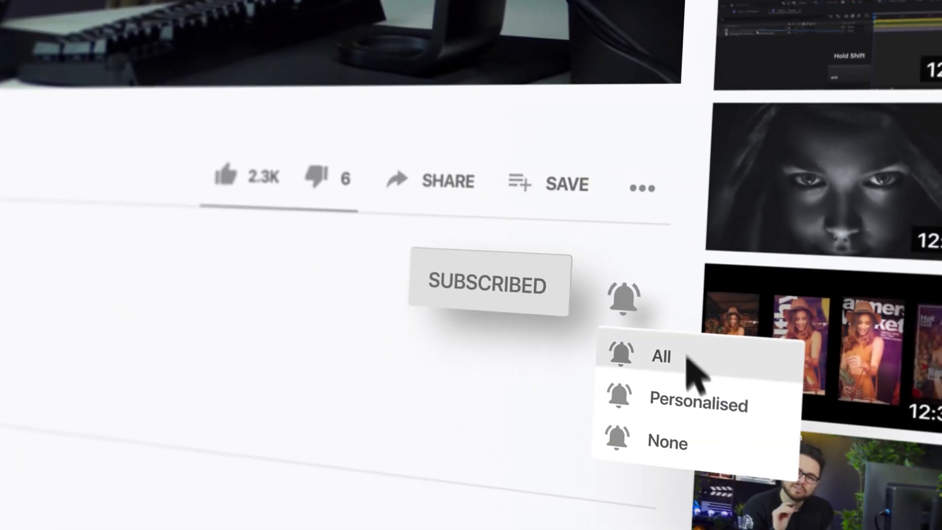